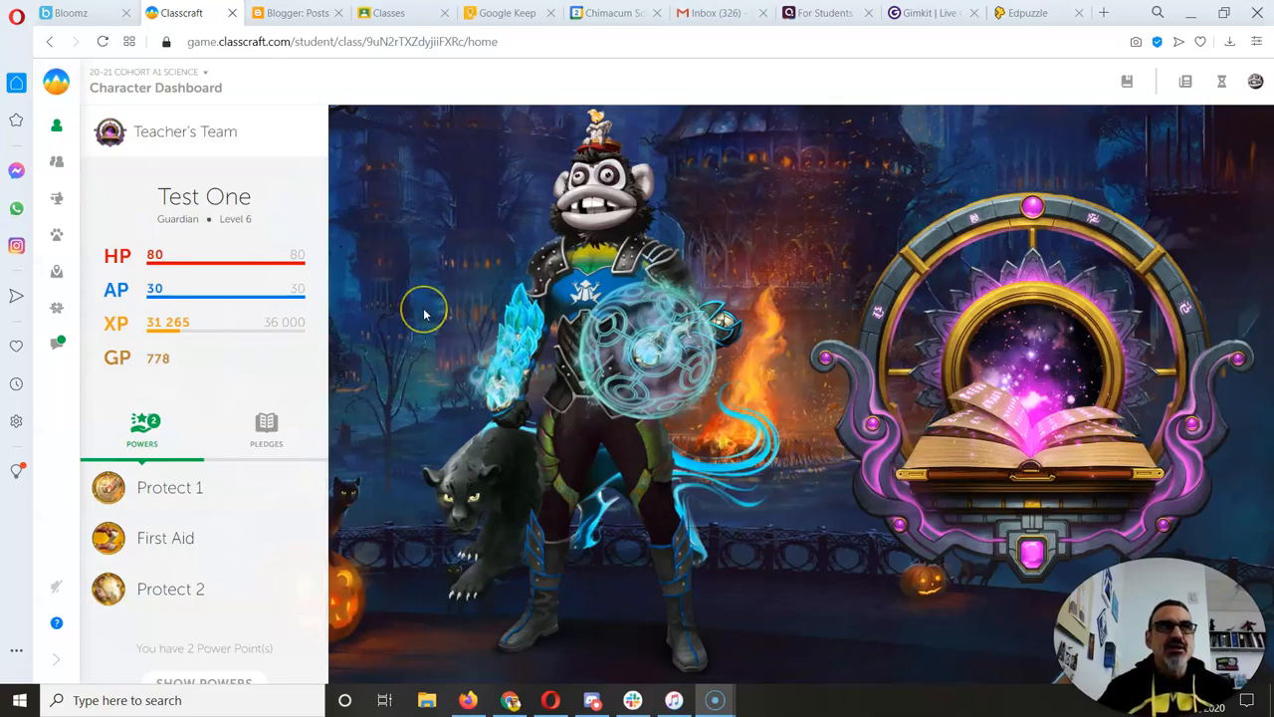
mouse_move(422, 314)
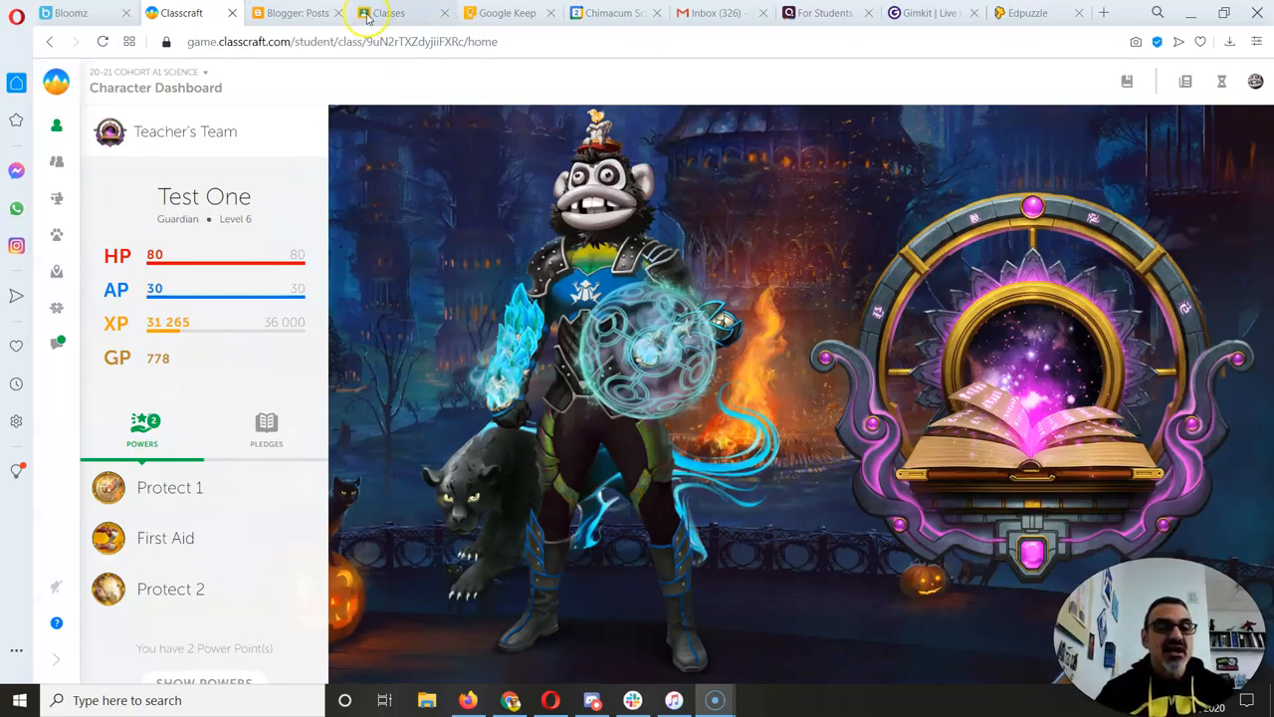
mouse_move(306, 143)
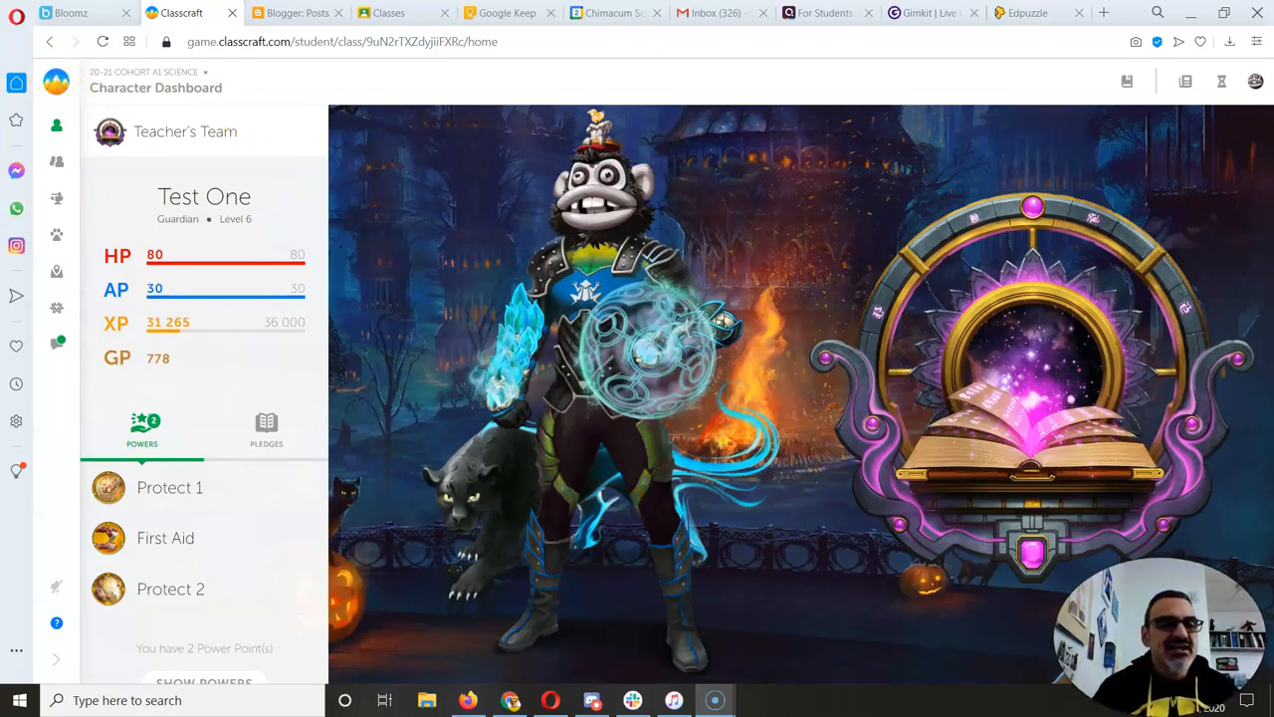
mouse_move(103, 42)
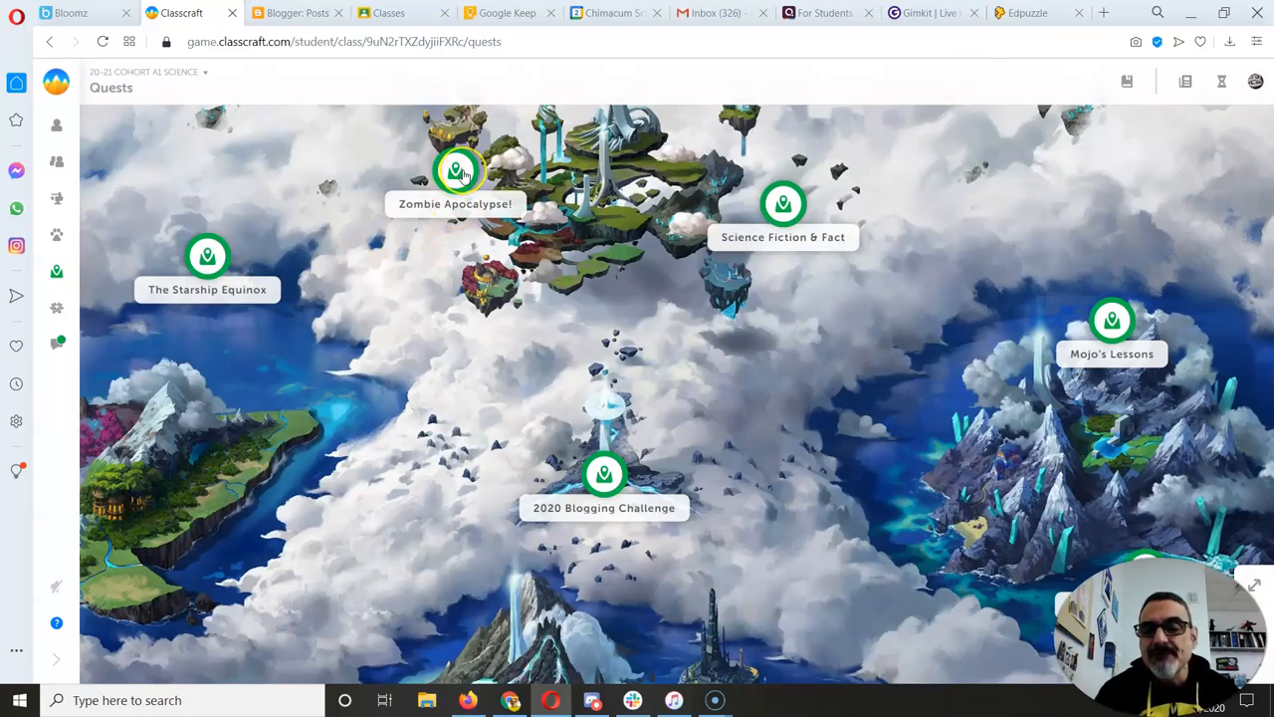
Step: Open the Zombie Apocalypse! quest map from the Classcraft quests
left_click(455, 172)
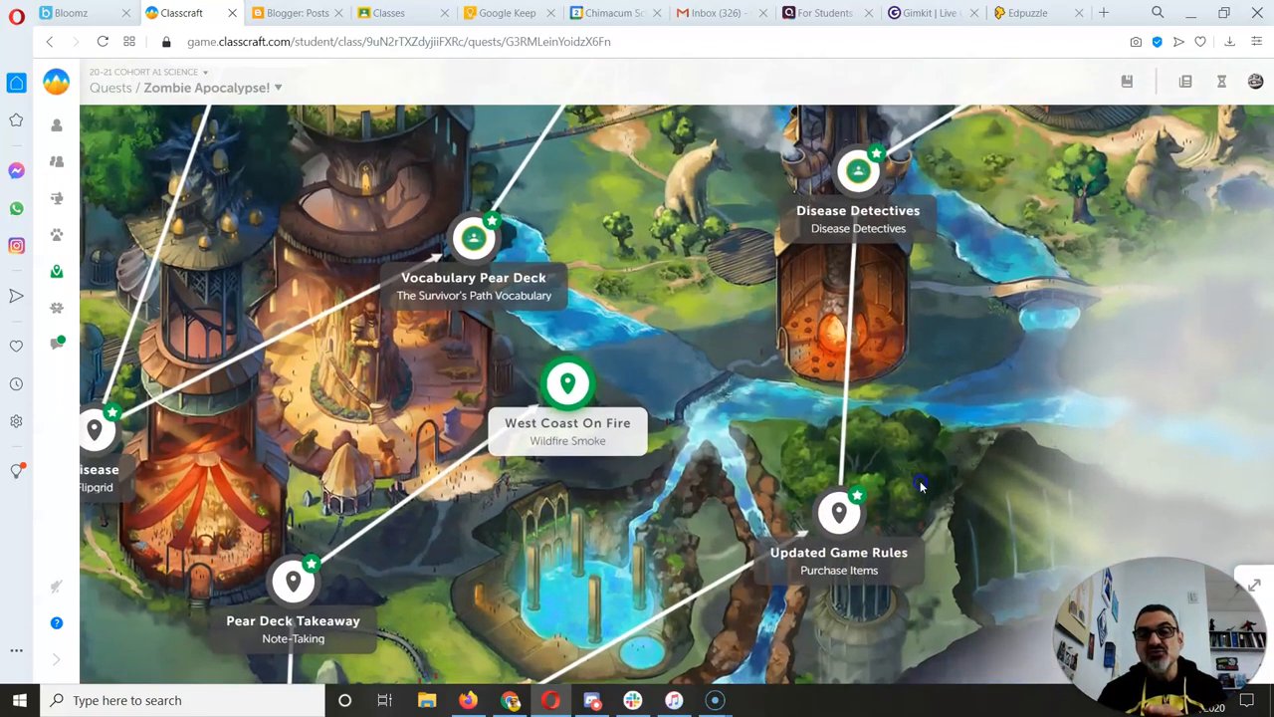
mouse_move(856, 179)
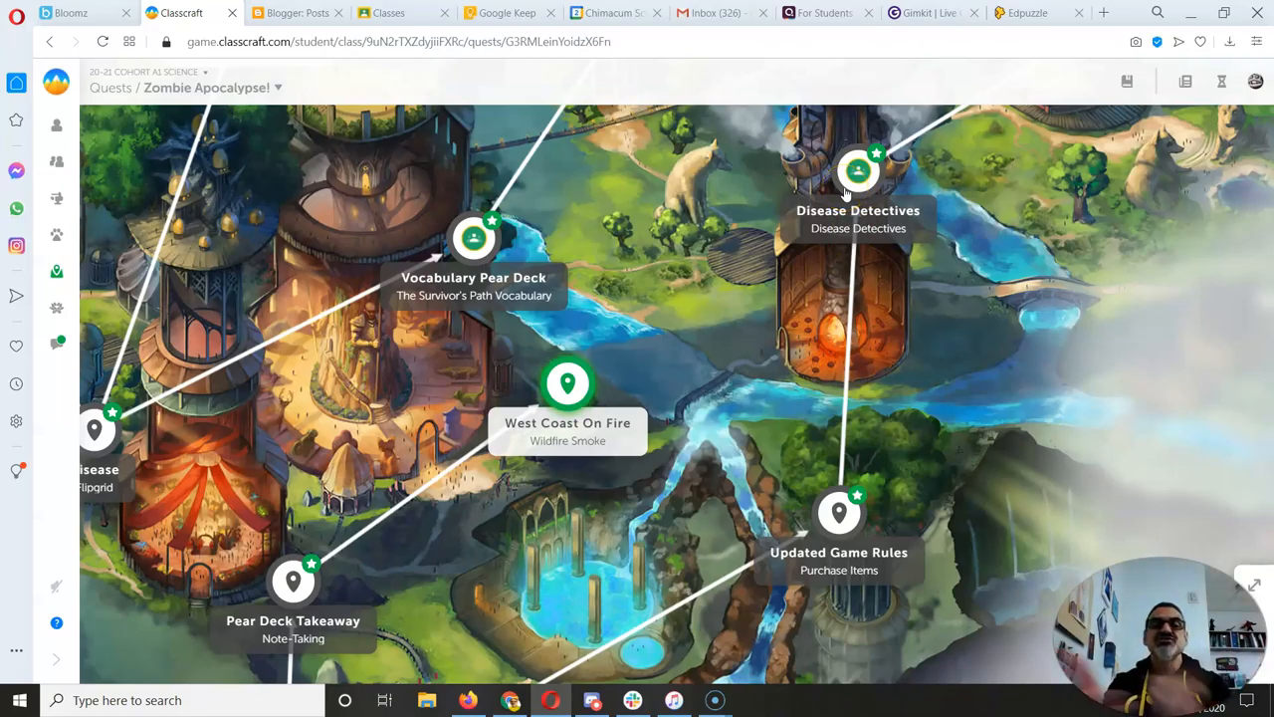
mouse_move(985, 223)
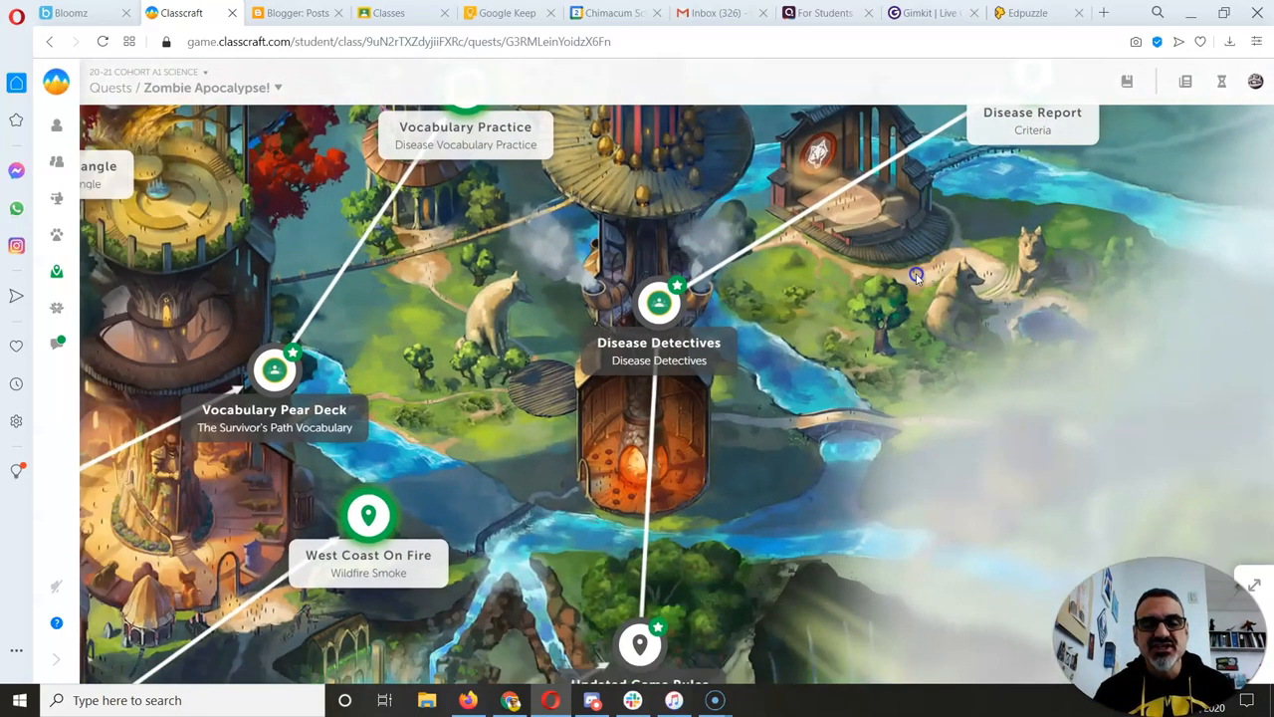
Step: Open the Disease Detectives mission, read its Story, then view its Task description
left_click(659, 303)
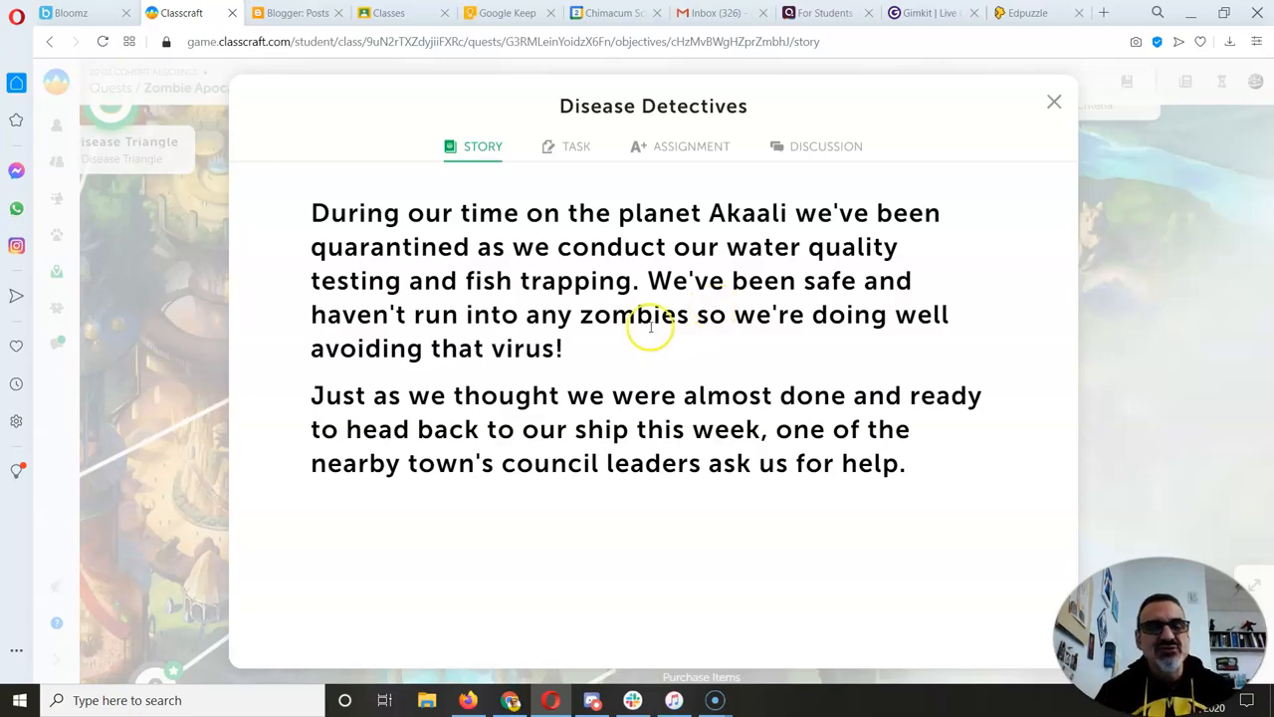
mouse_move(559, 278)
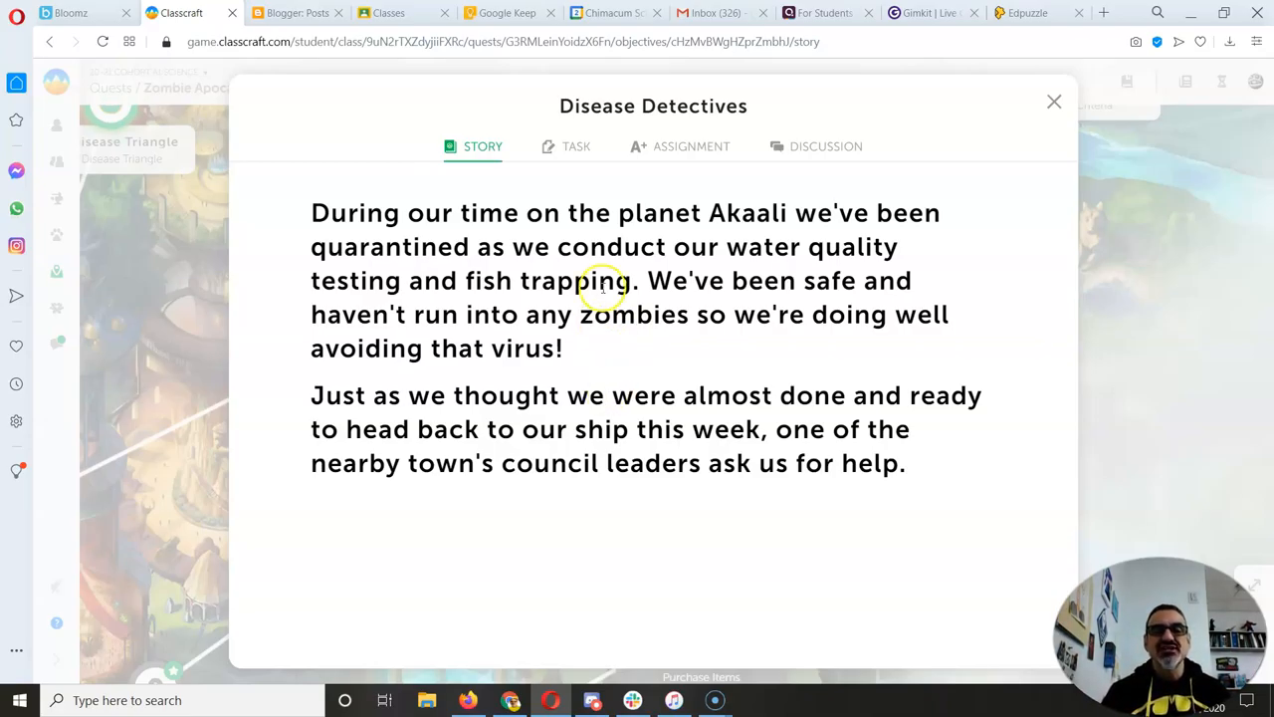
mouse_move(502, 149)
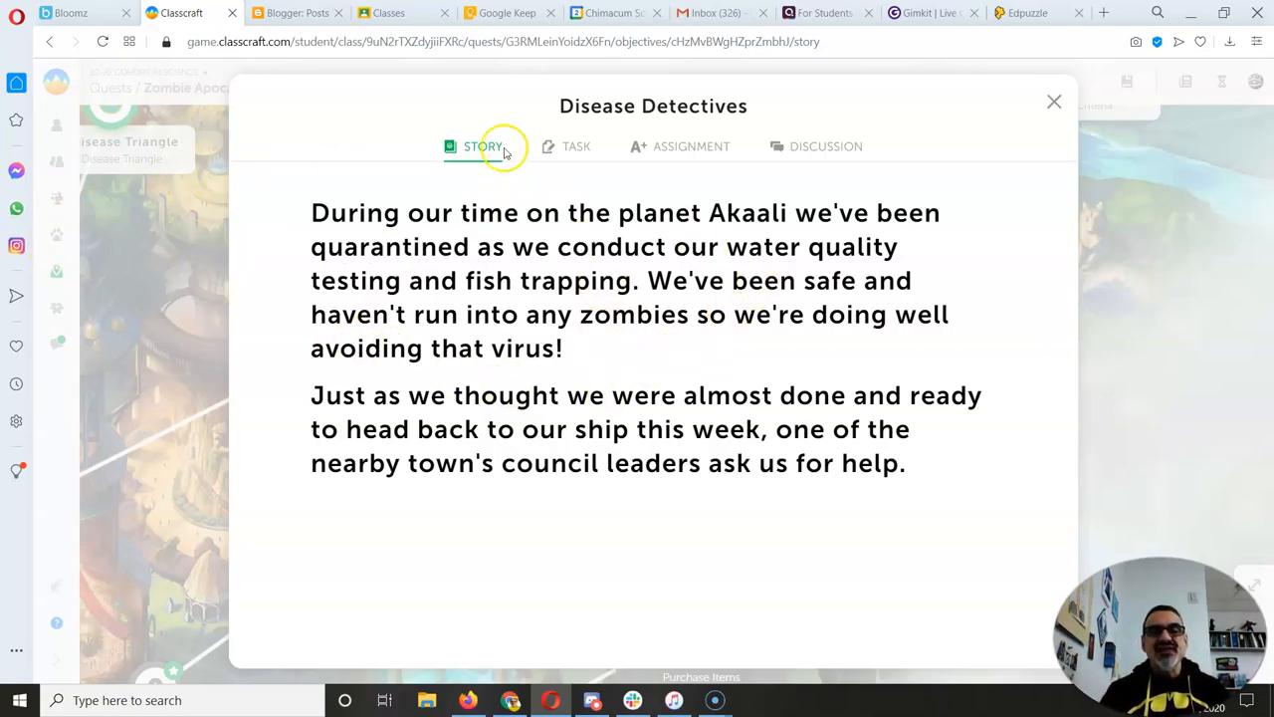
left_click(576, 147)
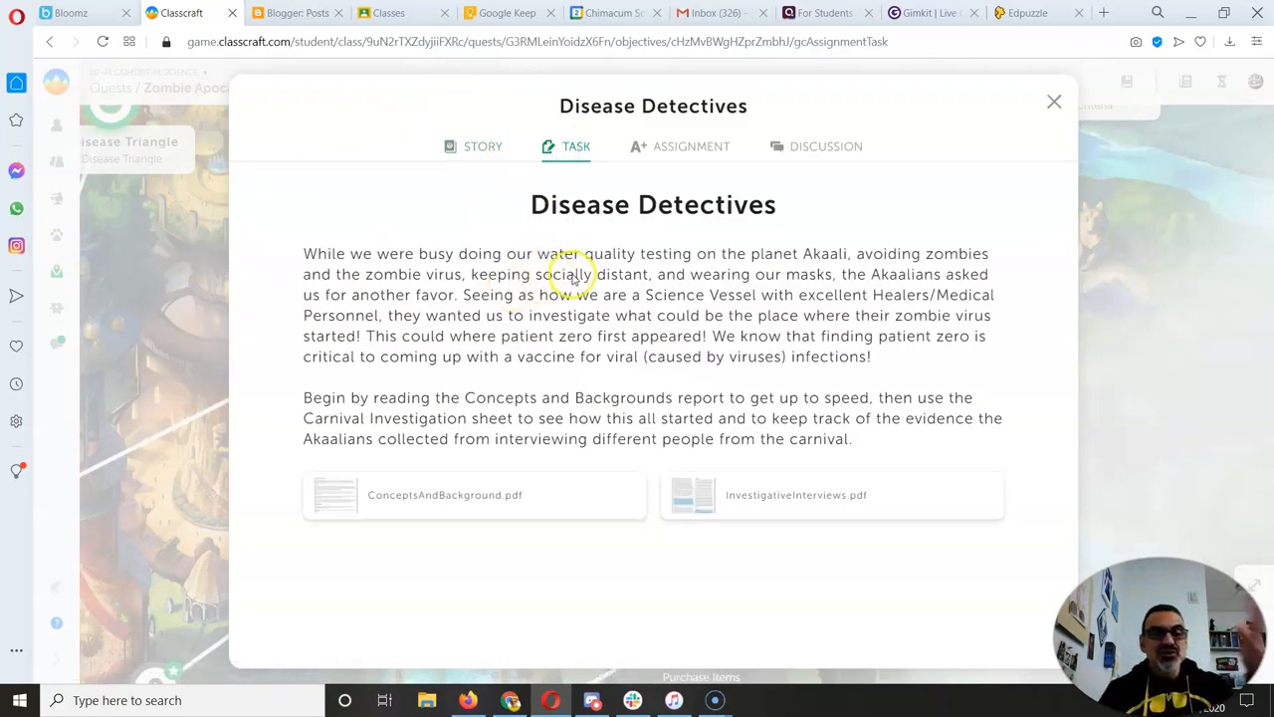
mouse_move(627, 336)
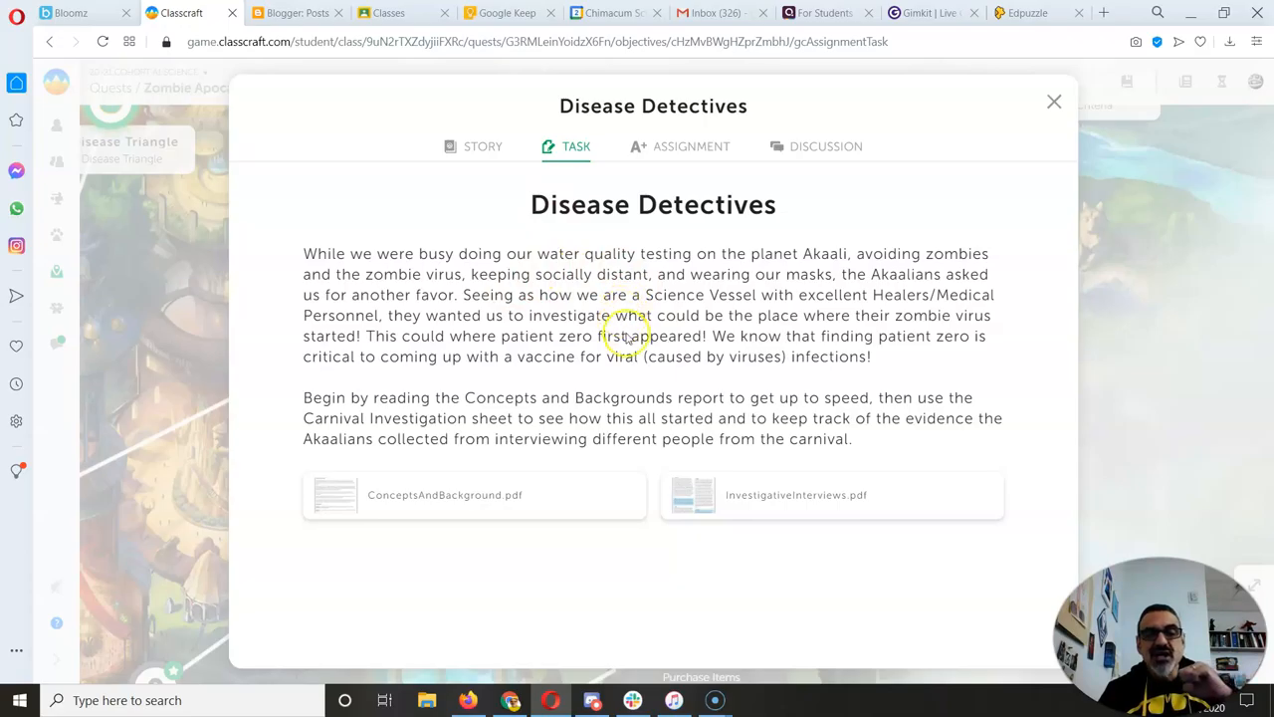
mouse_move(717, 343)
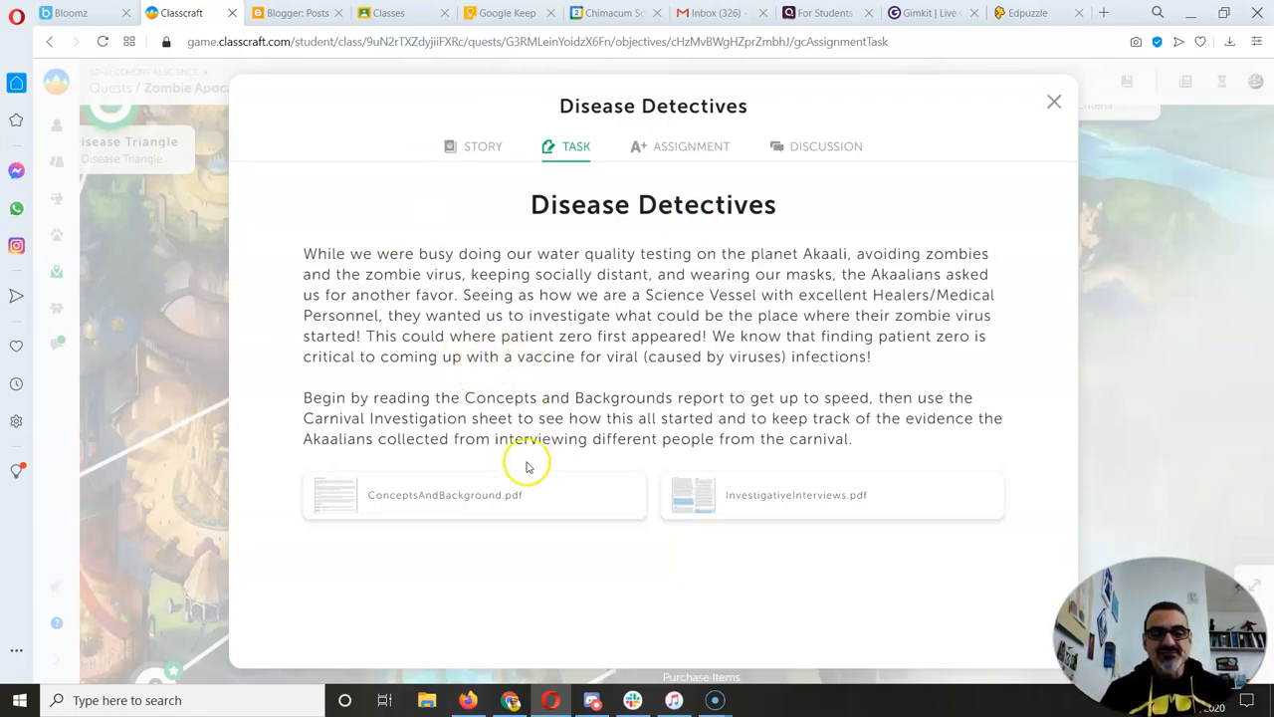
Step: View the mission's Assignment hand-in details and go to it in Google Classroom
left_click(681, 147)
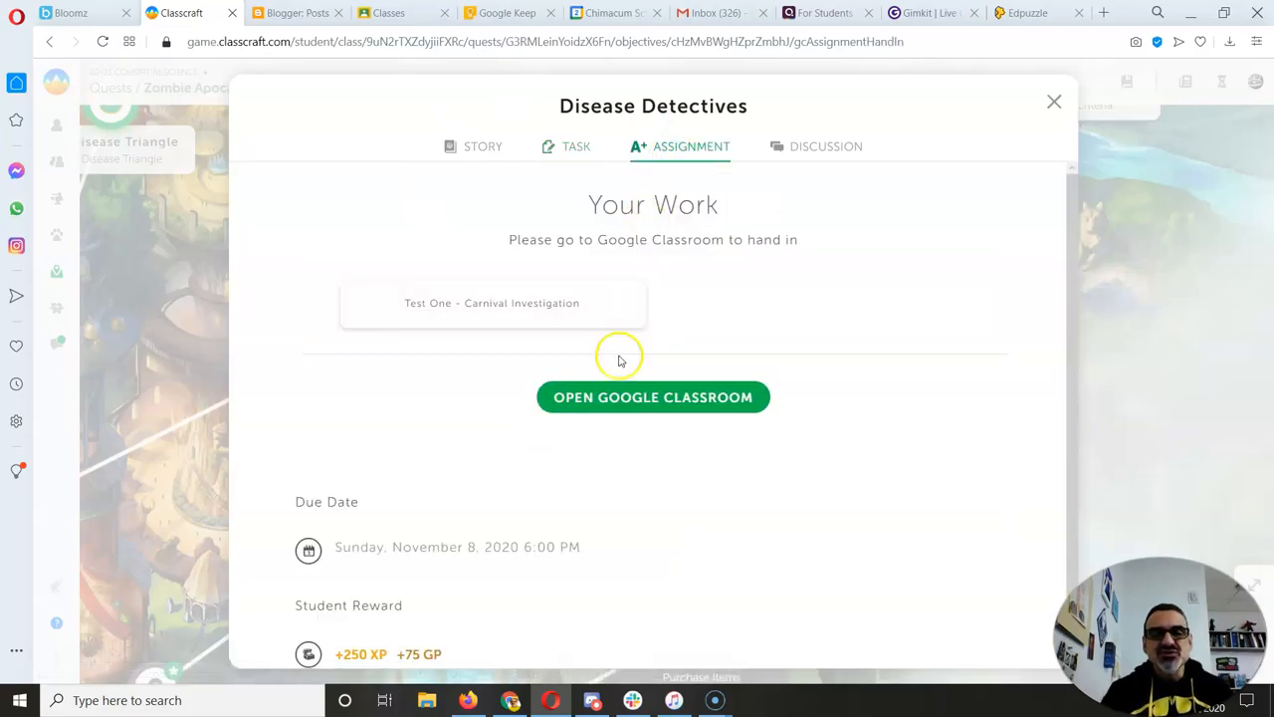
left_click(653, 398)
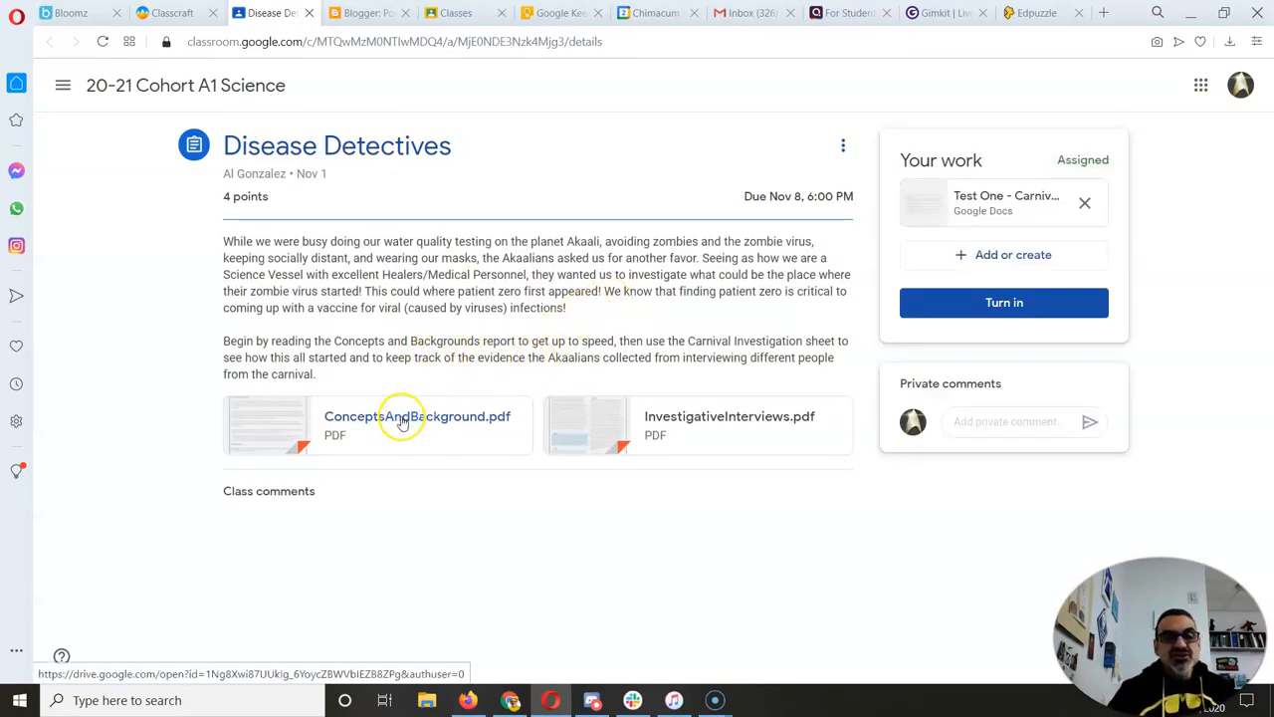
mouse_move(717, 416)
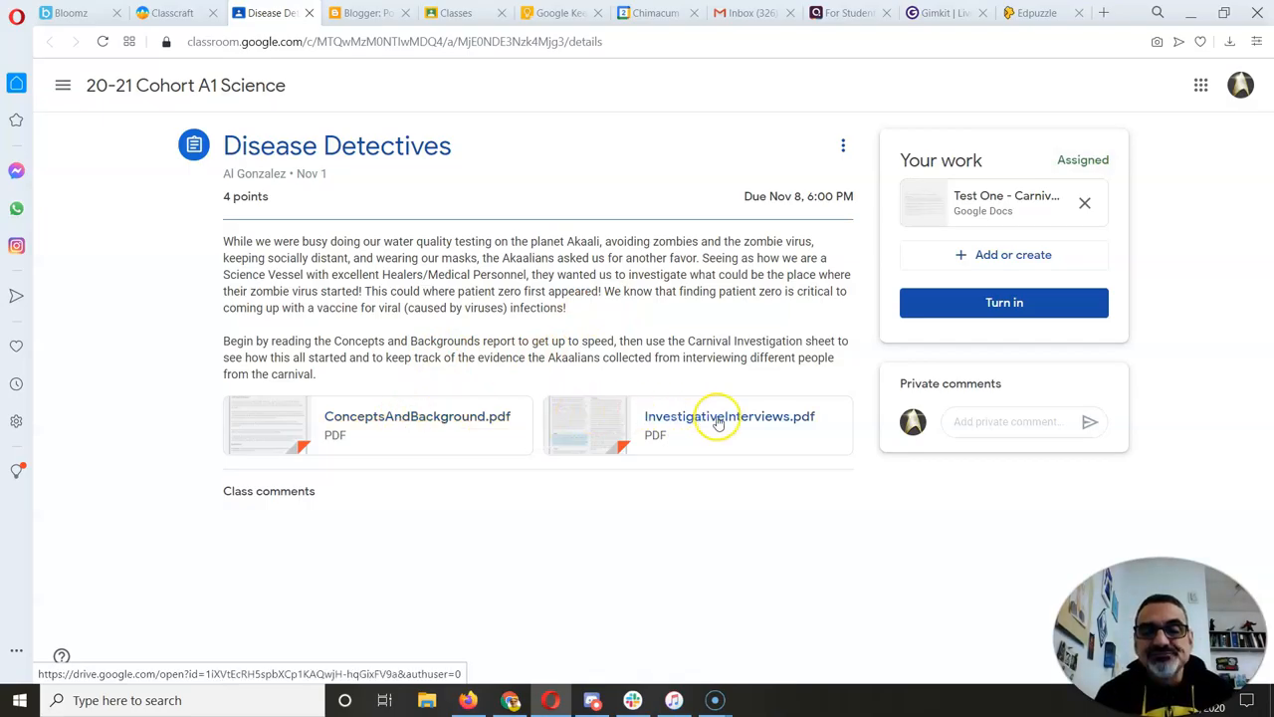
mouse_move(721, 422)
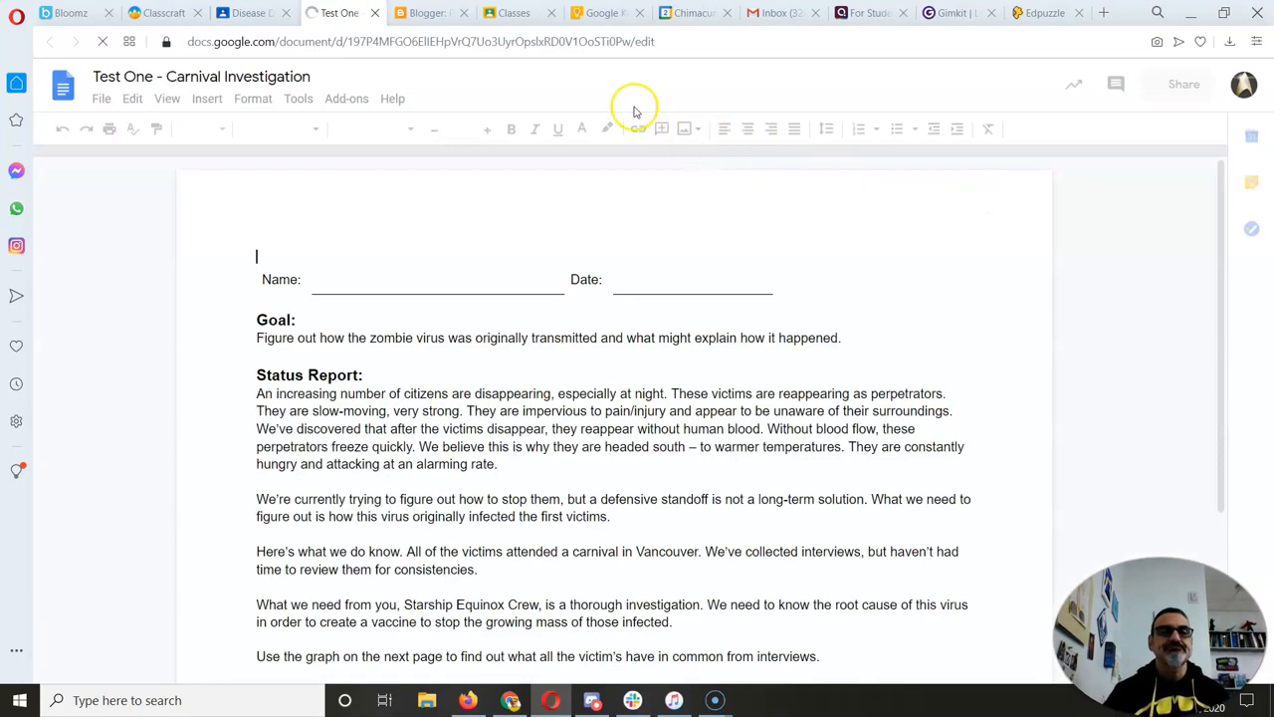
Step: Read through the ConceptsAndBackground.pdf definitions in the Classroom viewer
left_click(255, 12)
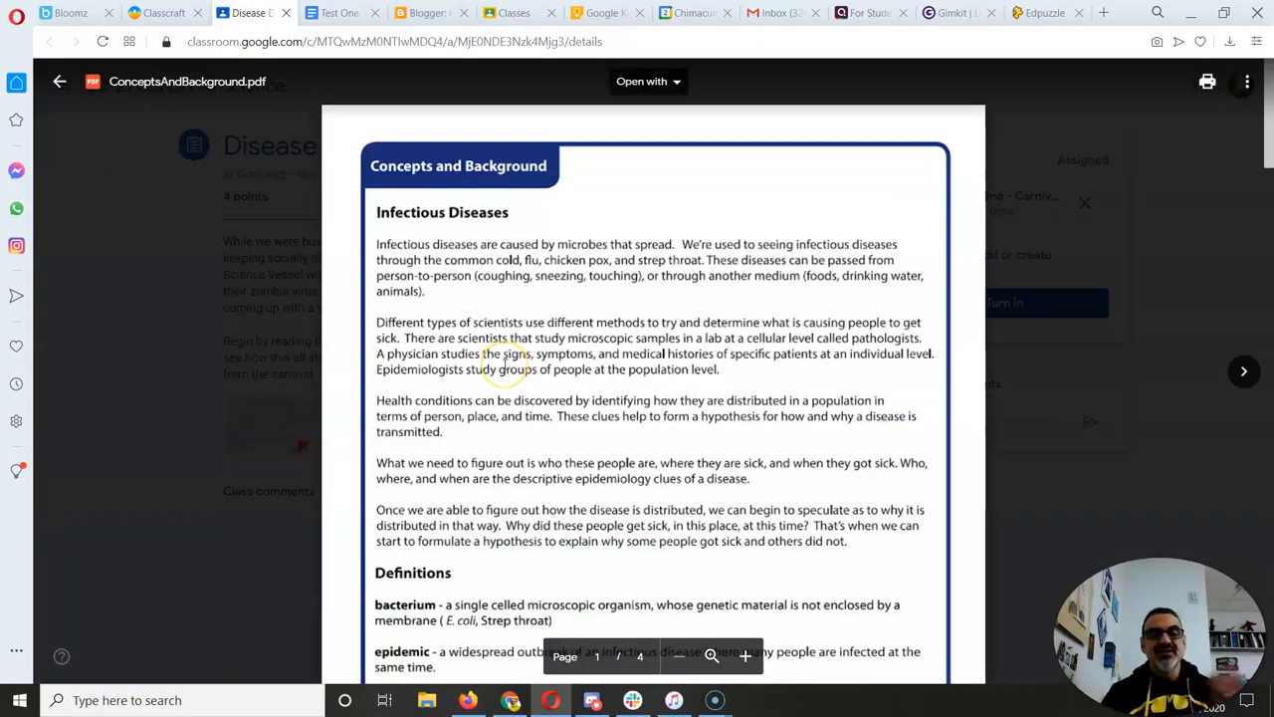
scroll("down", 3)
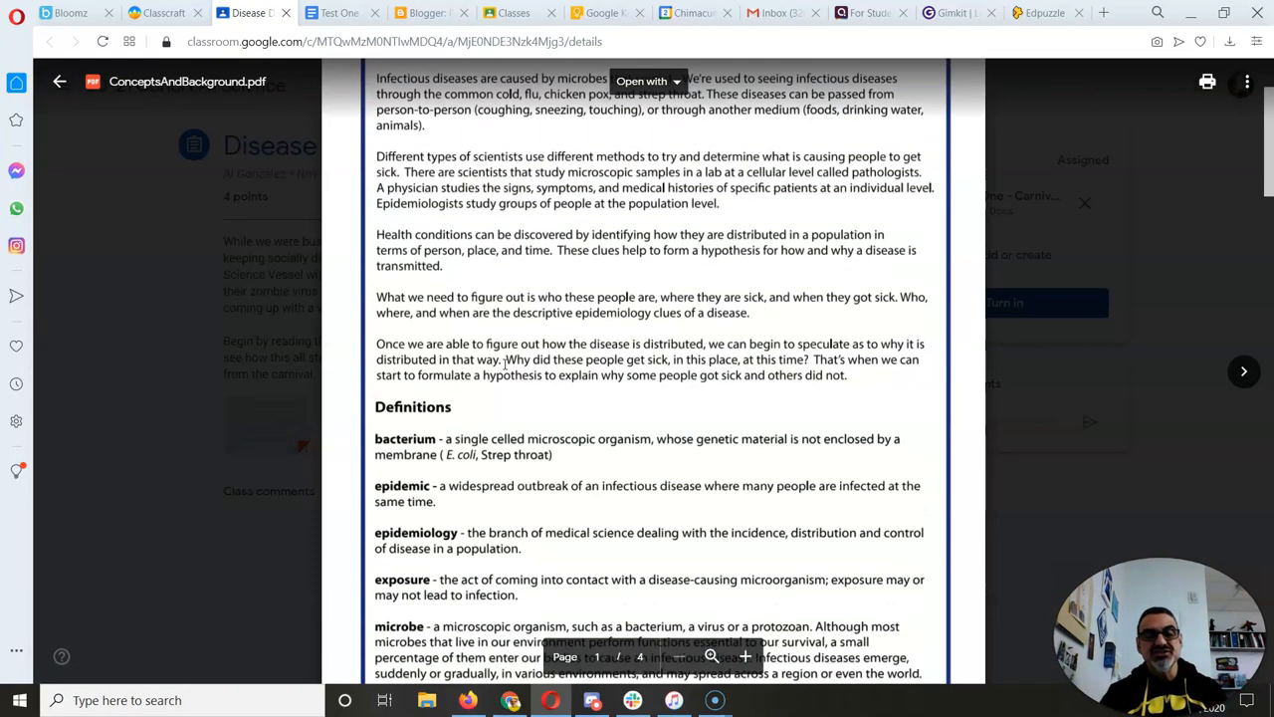
scroll("down", 3)
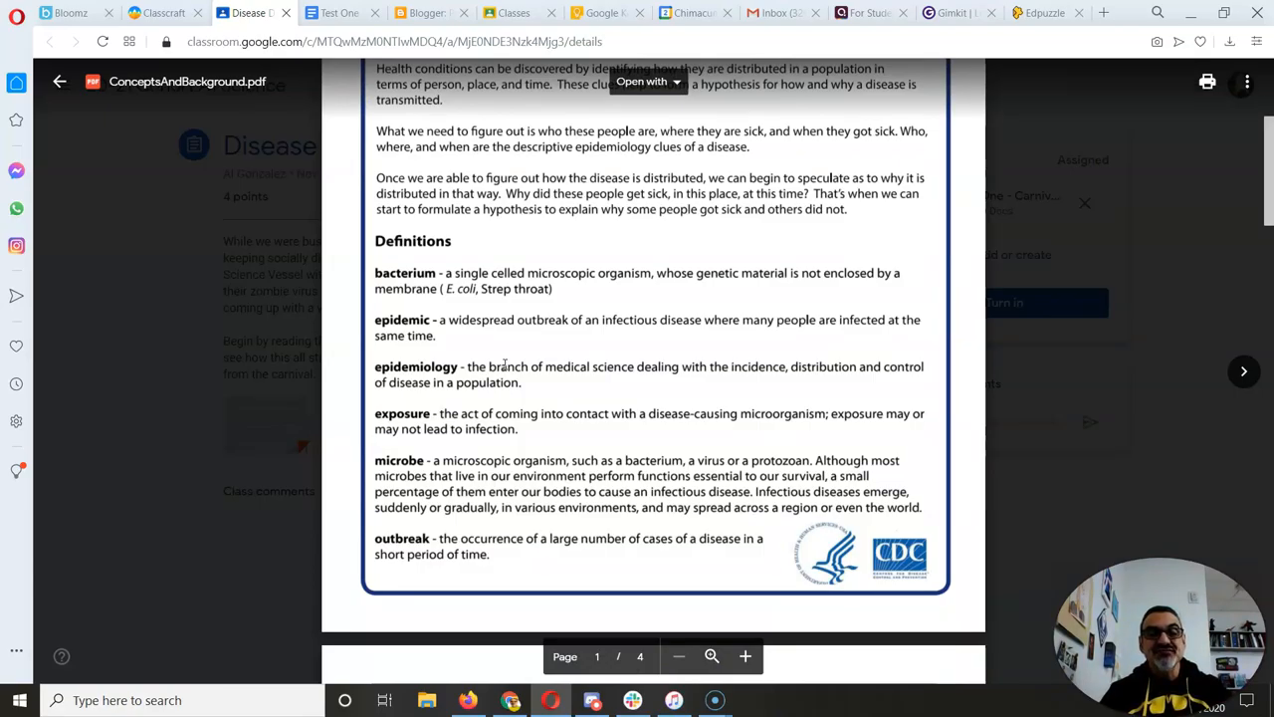
scroll("down", 3)
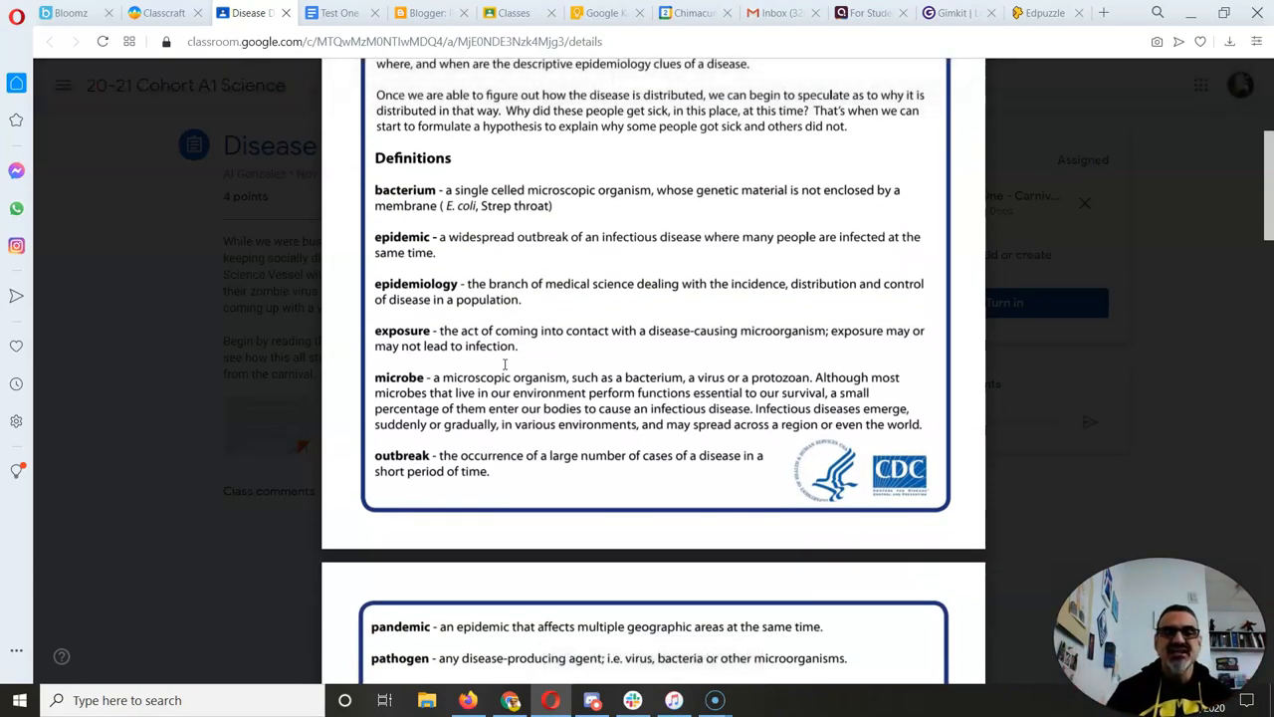
mouse_move(625, 313)
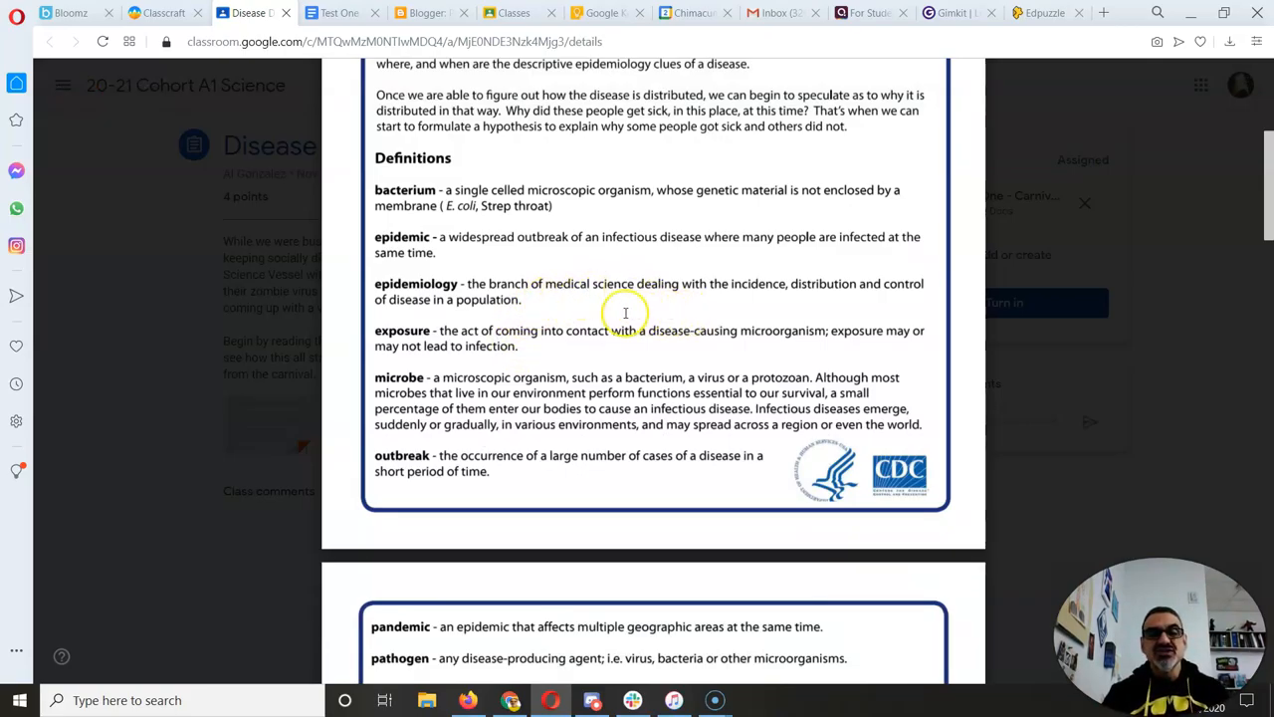
scroll("down", 3)
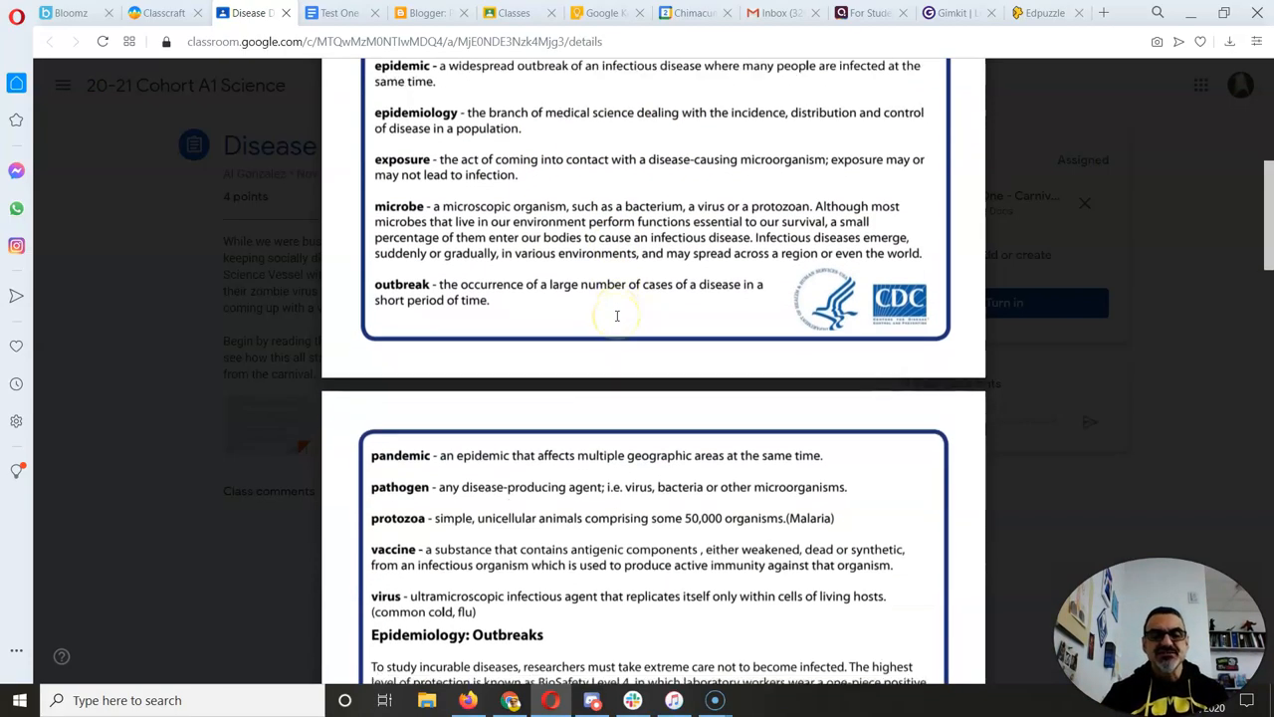
scroll("down", 3)
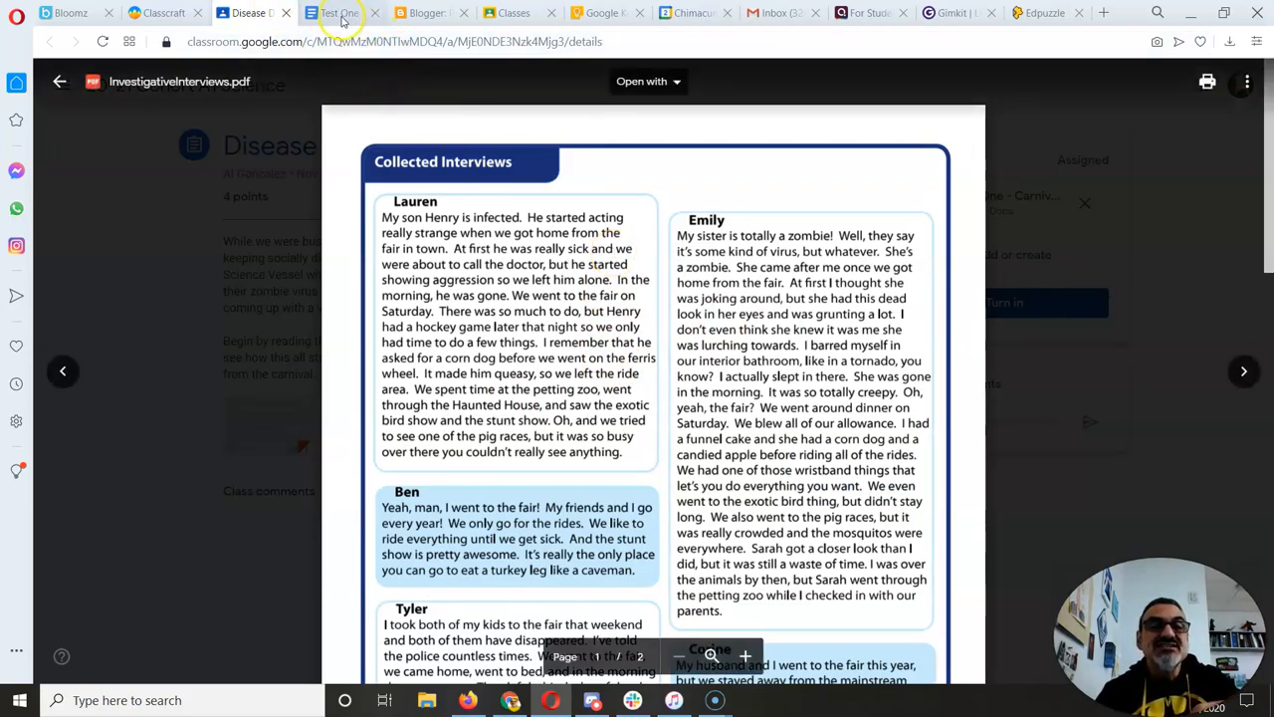
Step: Fill the Carnival Investigation header with your name and the date 11-2-20
left_click(338, 12)
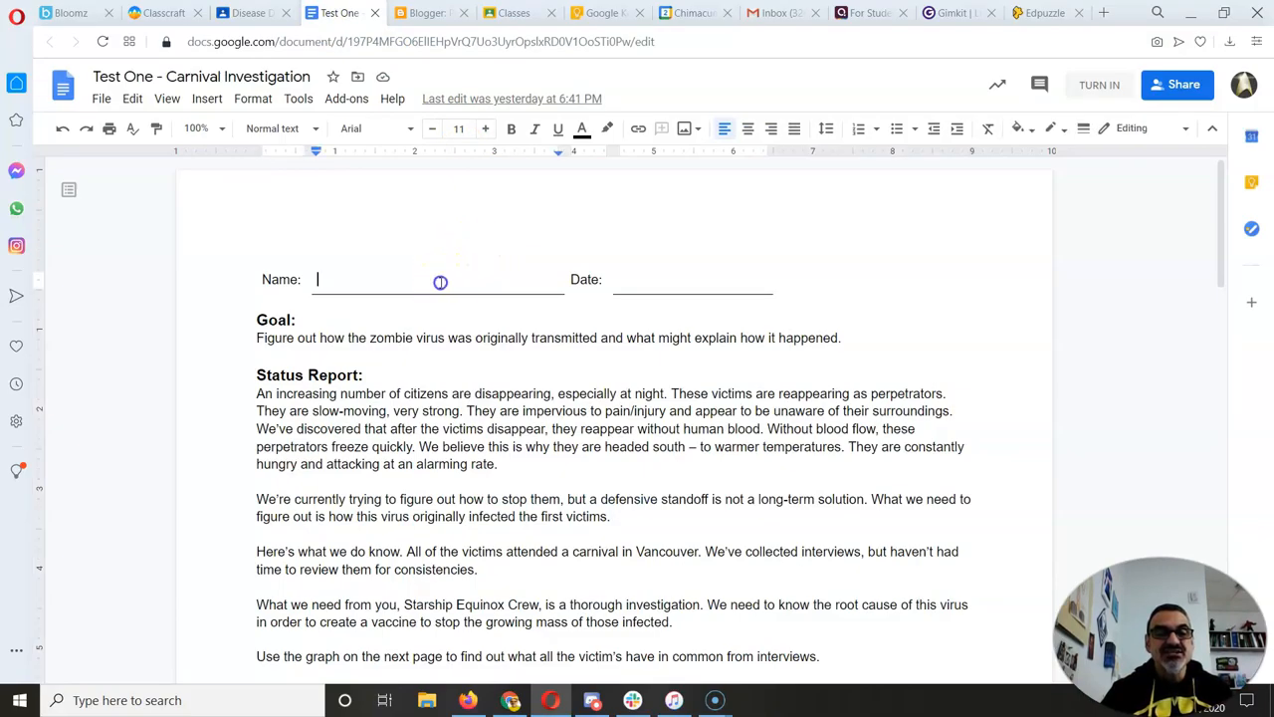
type("Your Name")
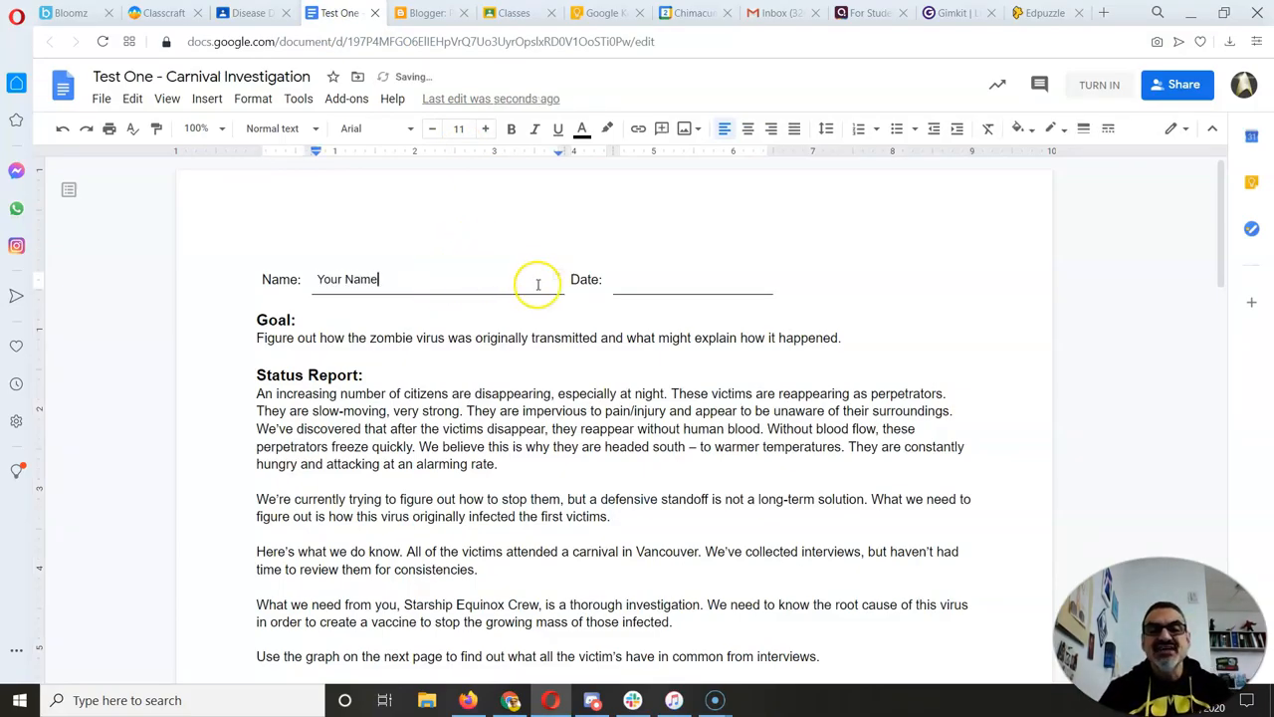
type("1")
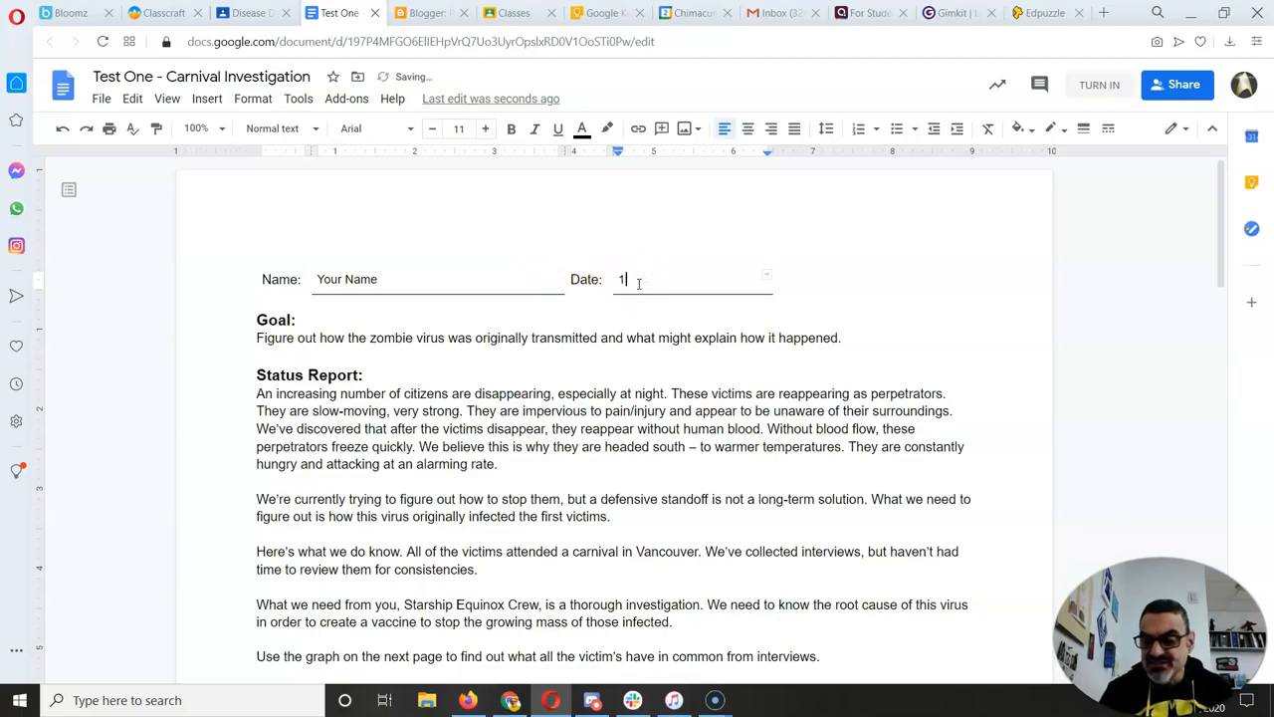
type("1-2-20")
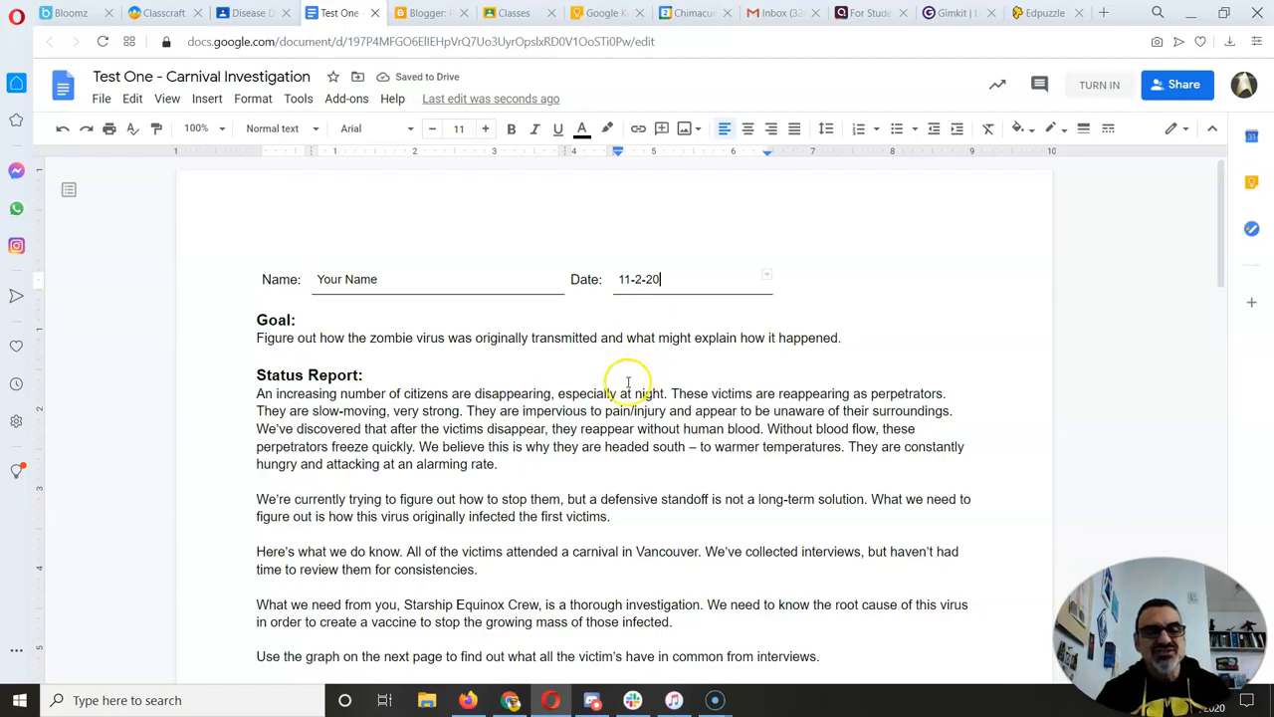
scroll("down", 3)
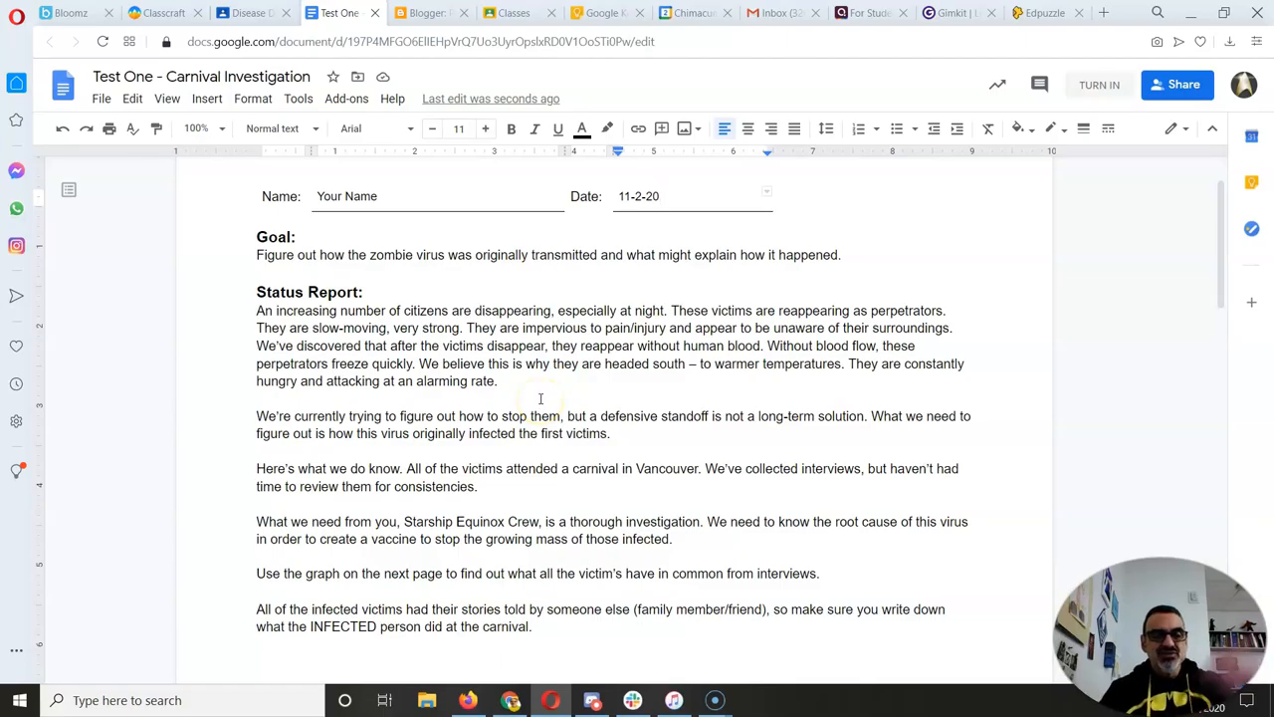
scroll("down", 3)
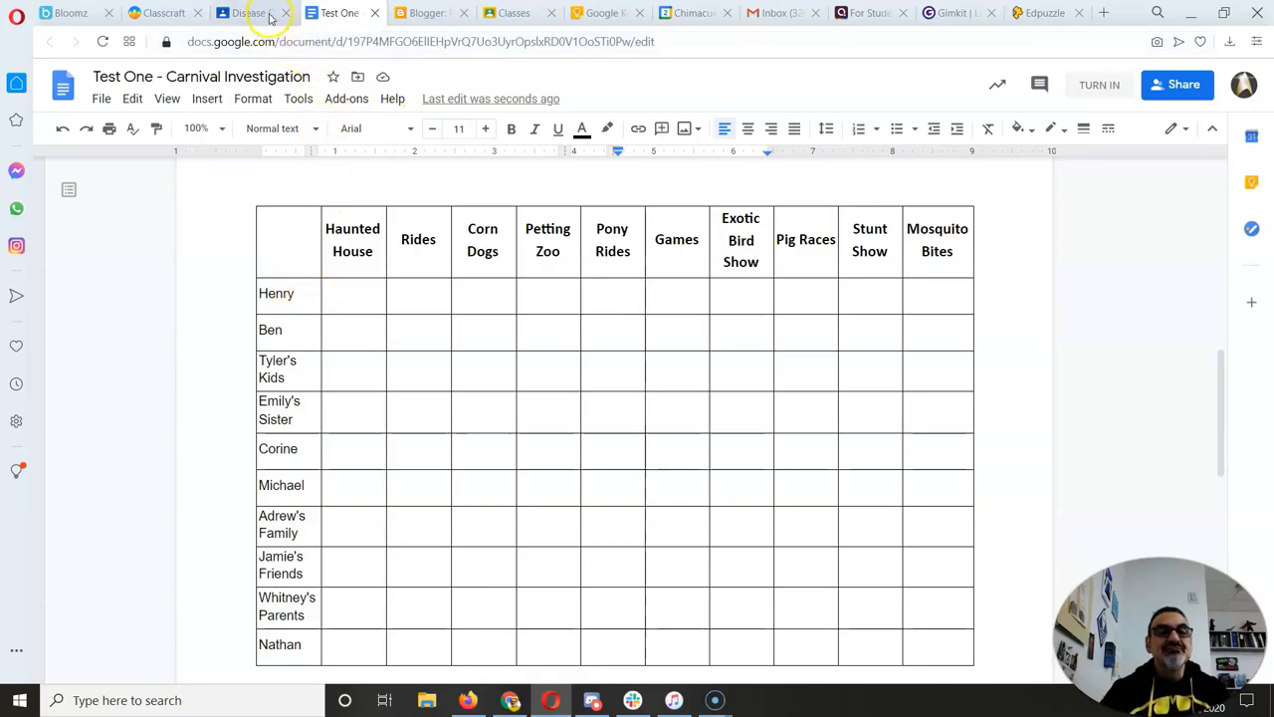
left_click(248, 12)
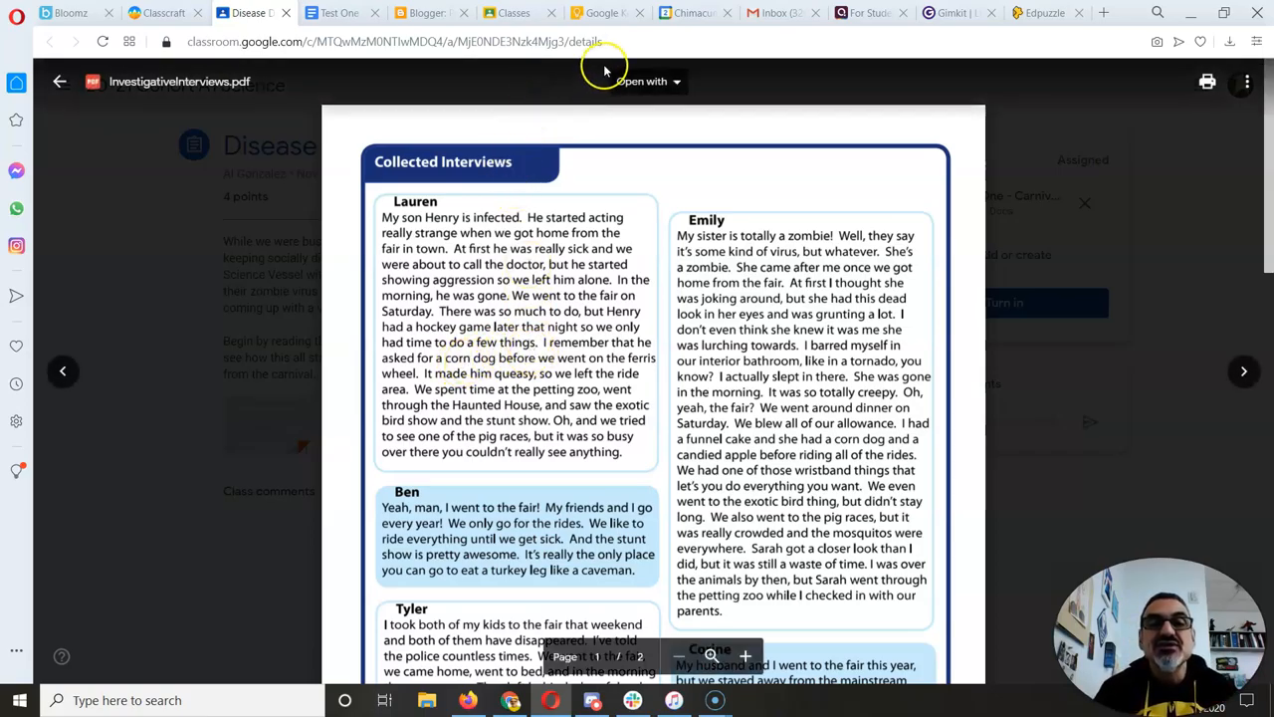
left_click(339, 12)
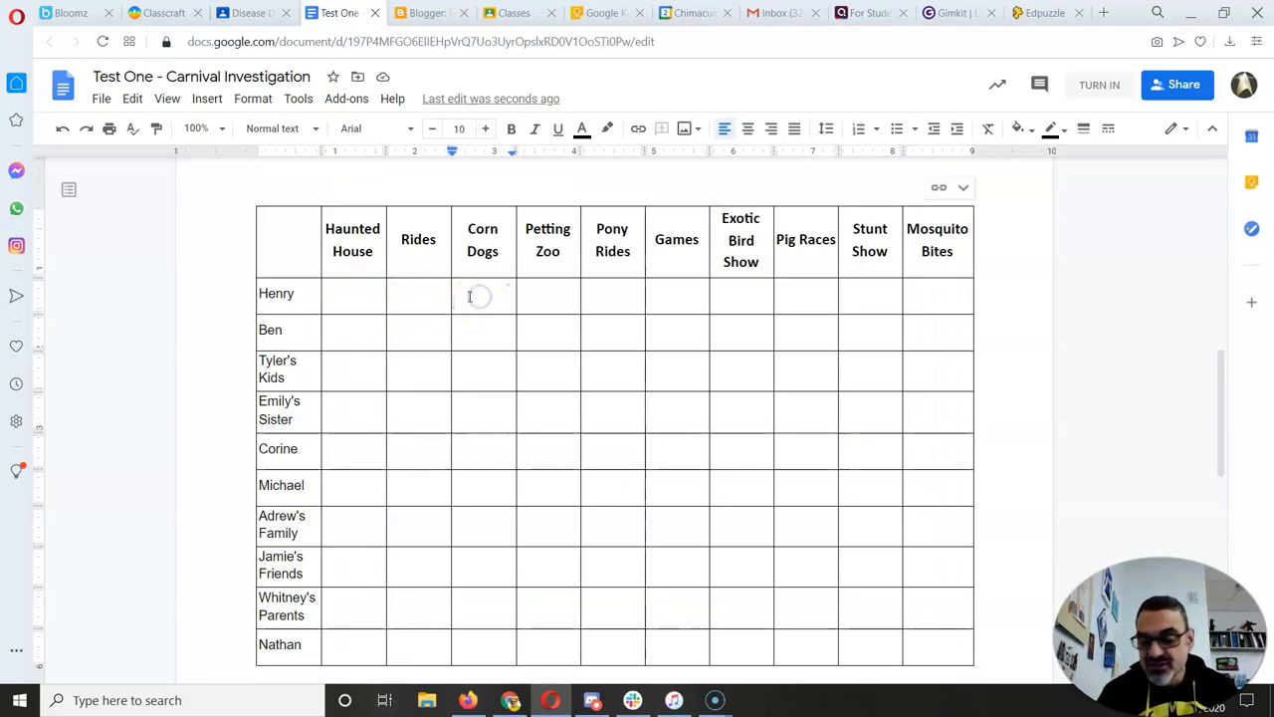
Step: Mark Henry's Rides and Corn Dogs cells with an x and scroll to the Conclusions section
type("x")
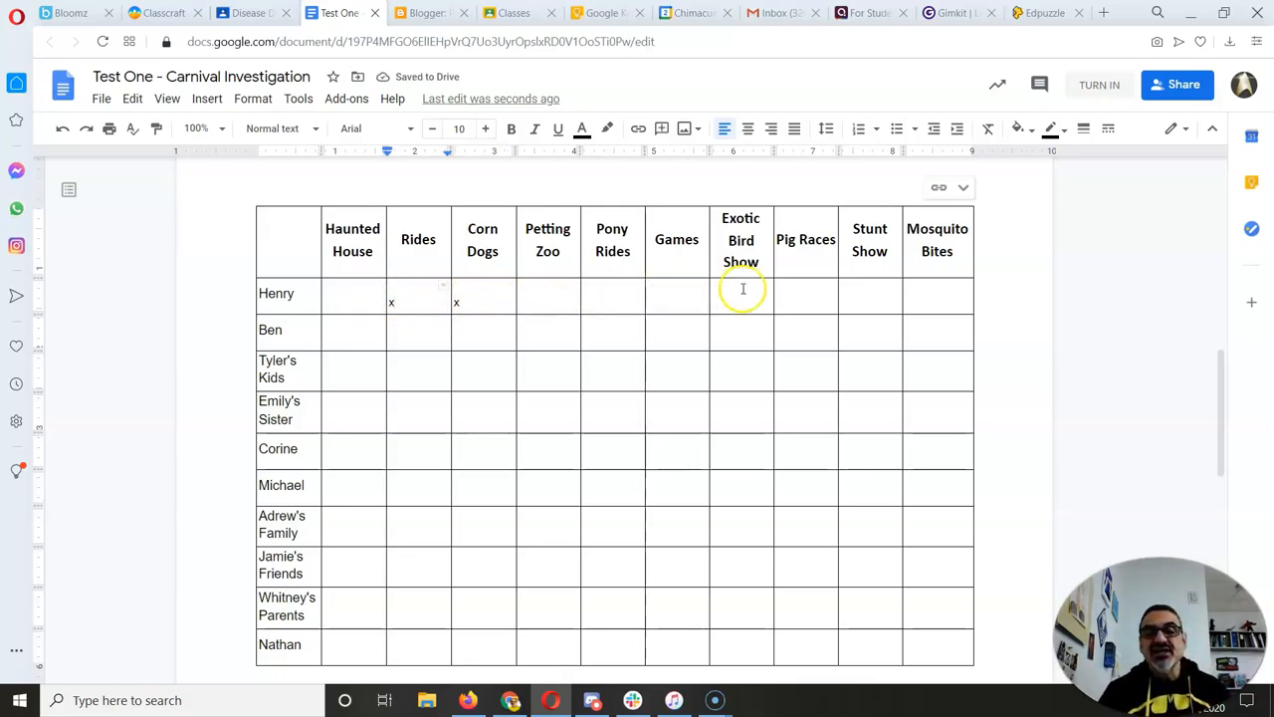
scroll("down", 3)
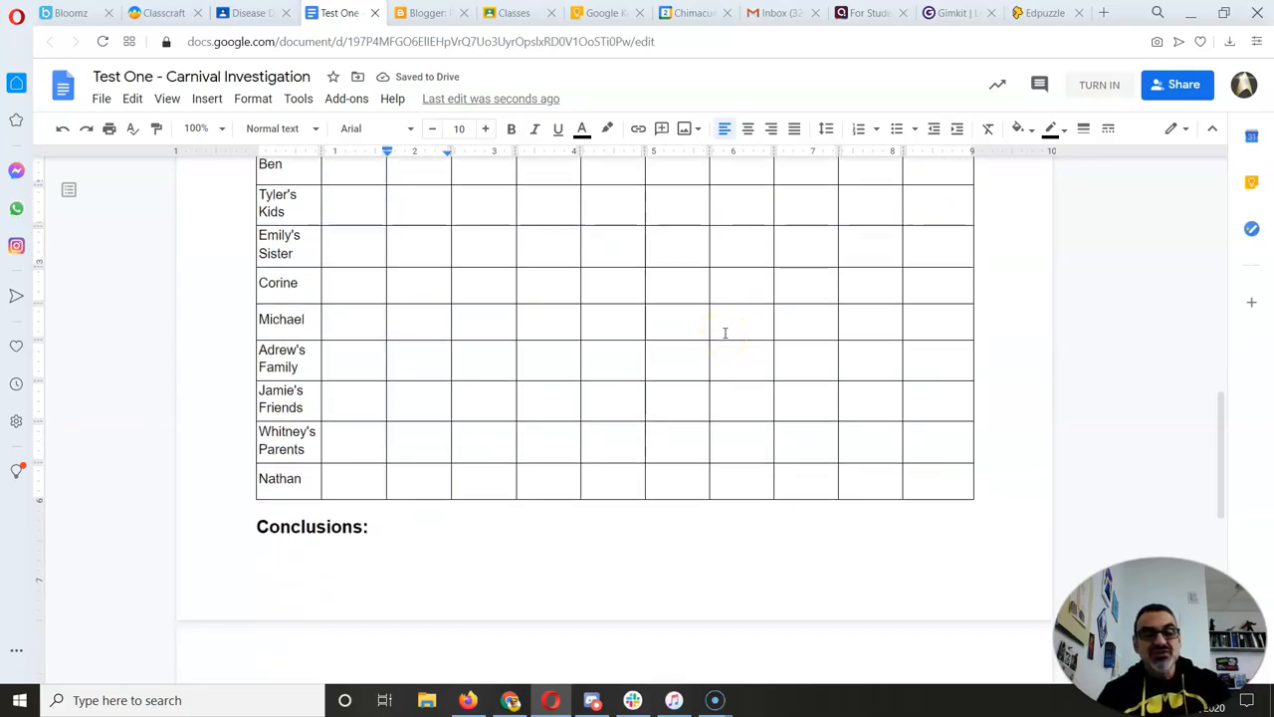
scroll("down", 3)
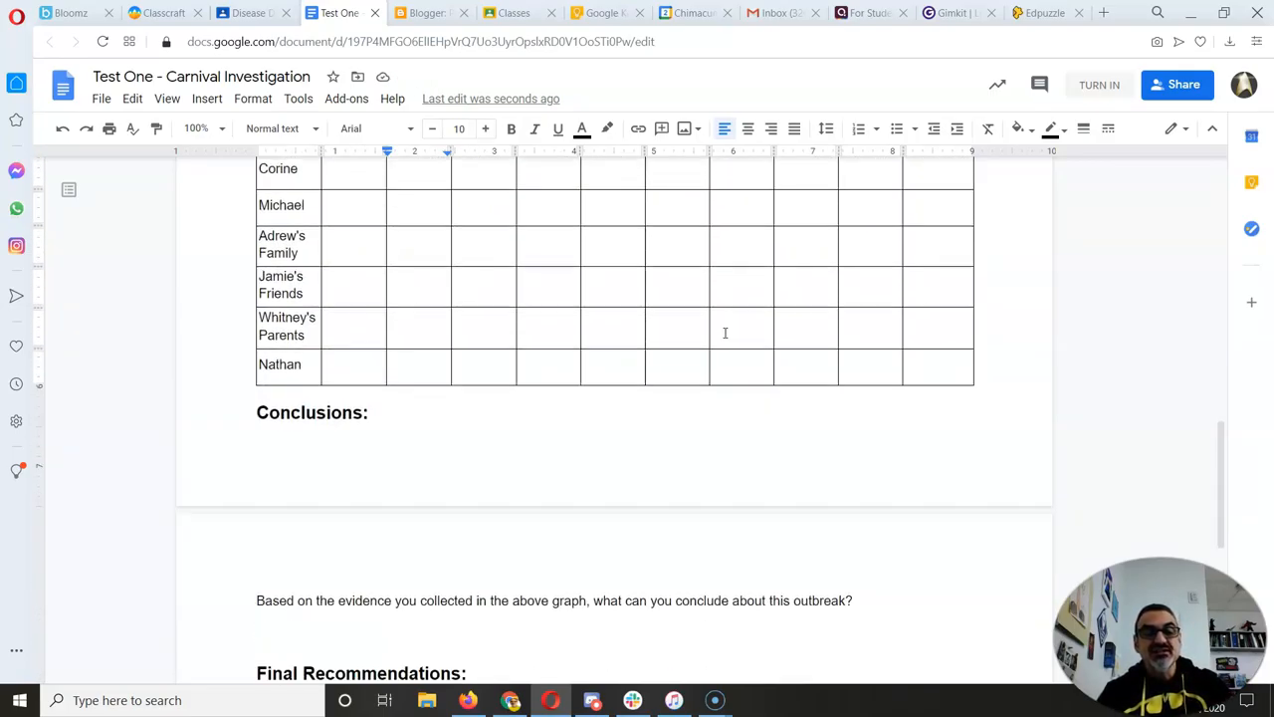
scroll("down", 3)
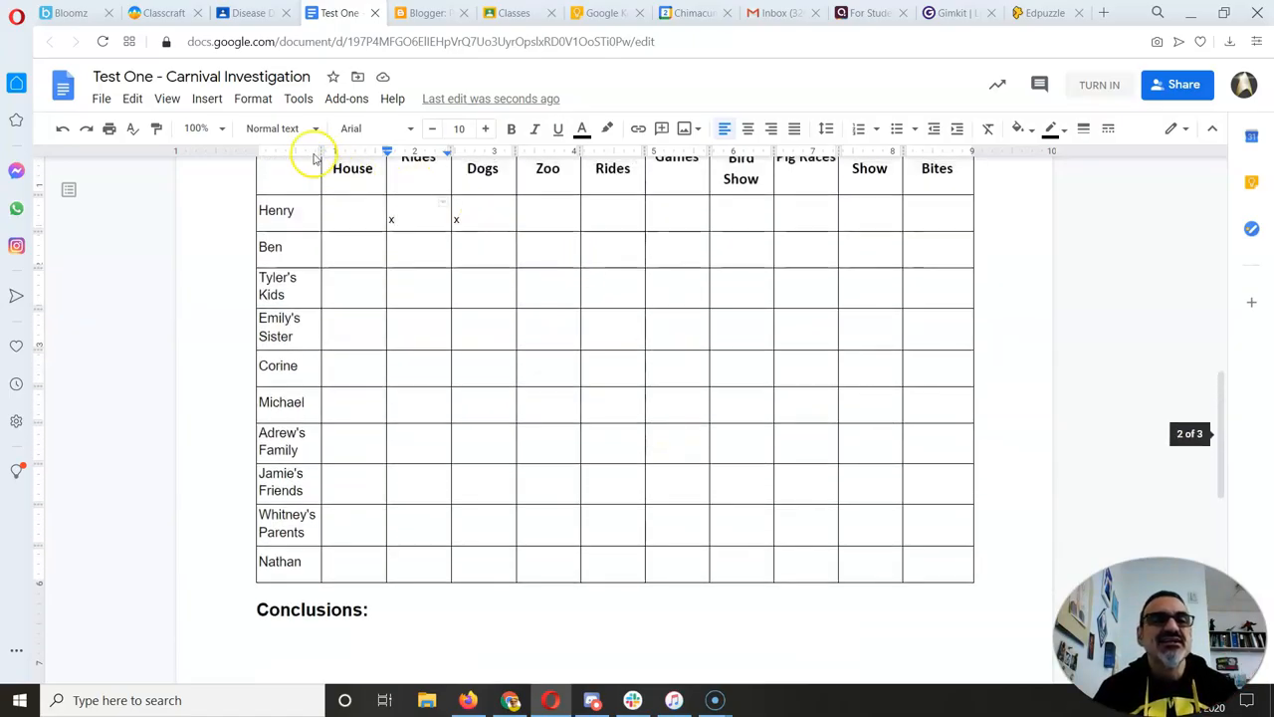
Step: Recheck the interviews PDF against the doc, then close it to return to the assignment page
left_click(251, 12)
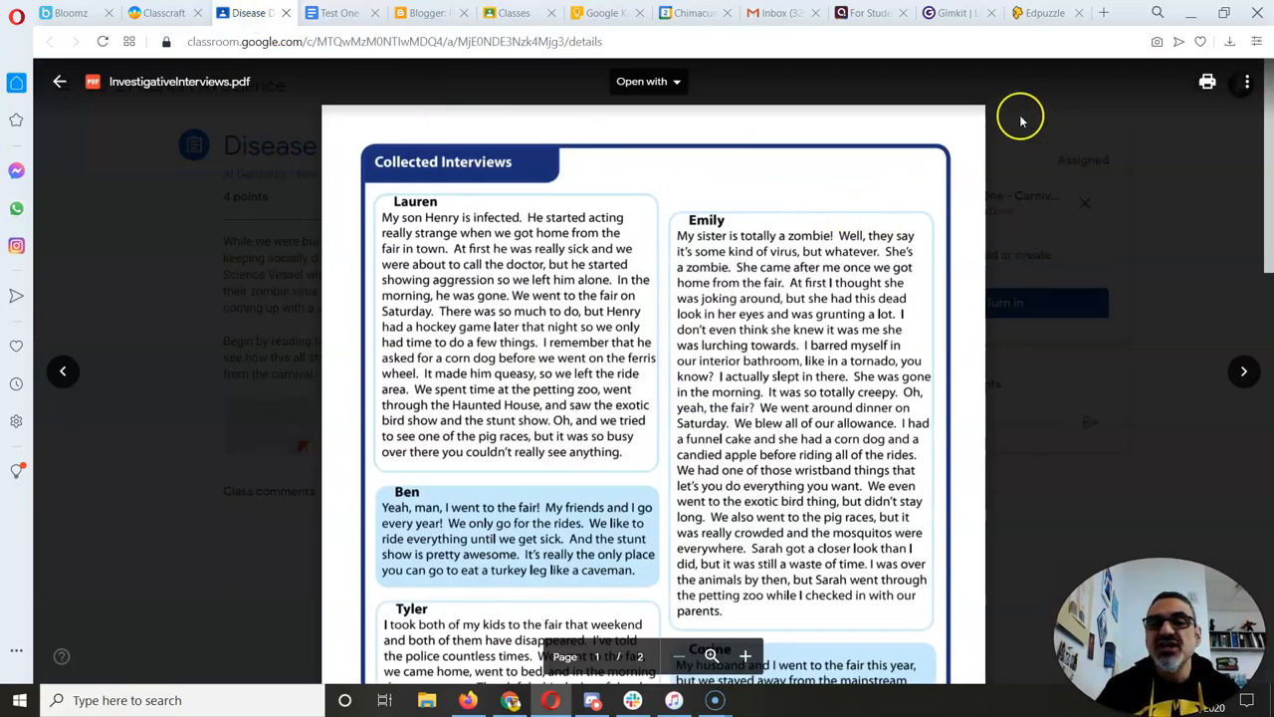
left_click(338, 12)
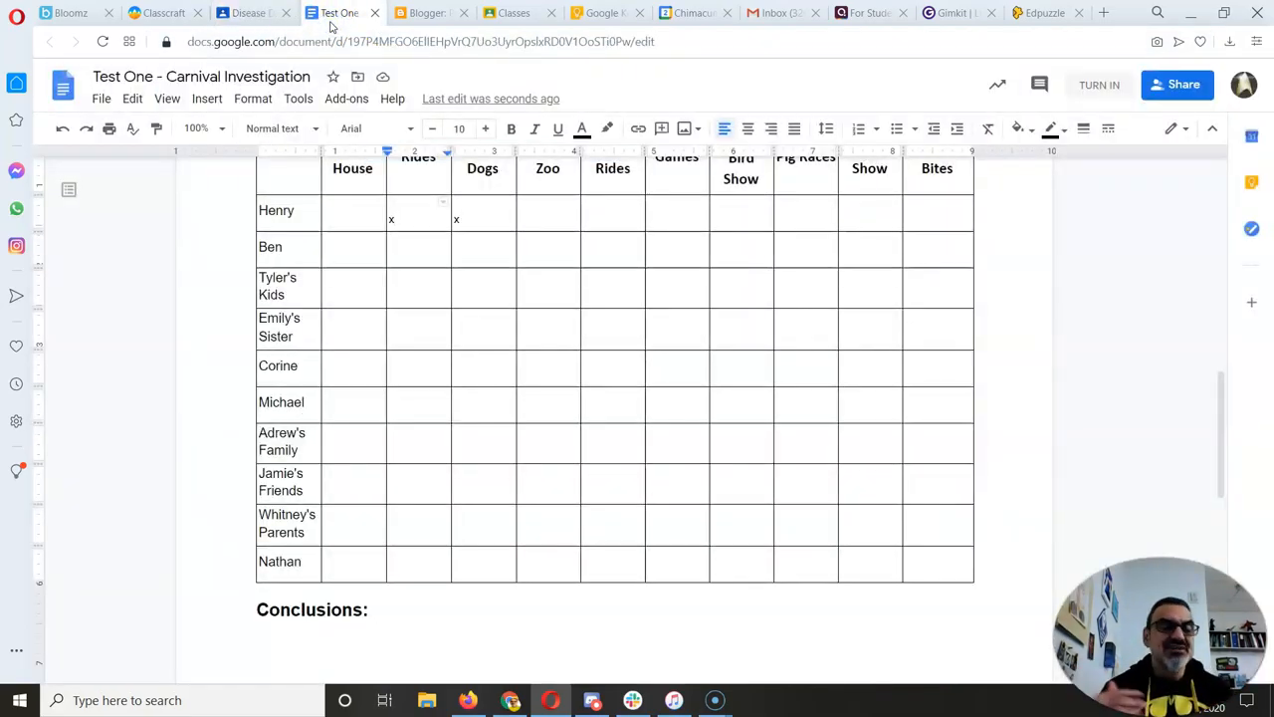
left_click(243, 12)
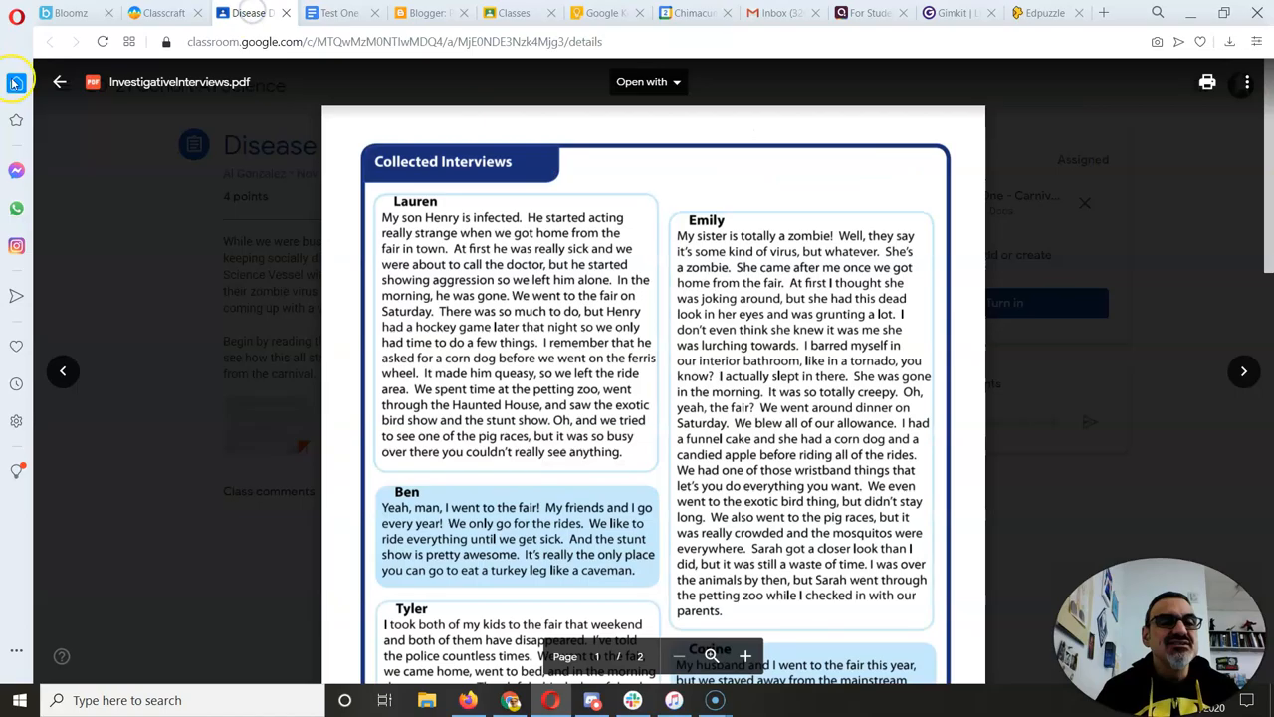
left_click(59, 81)
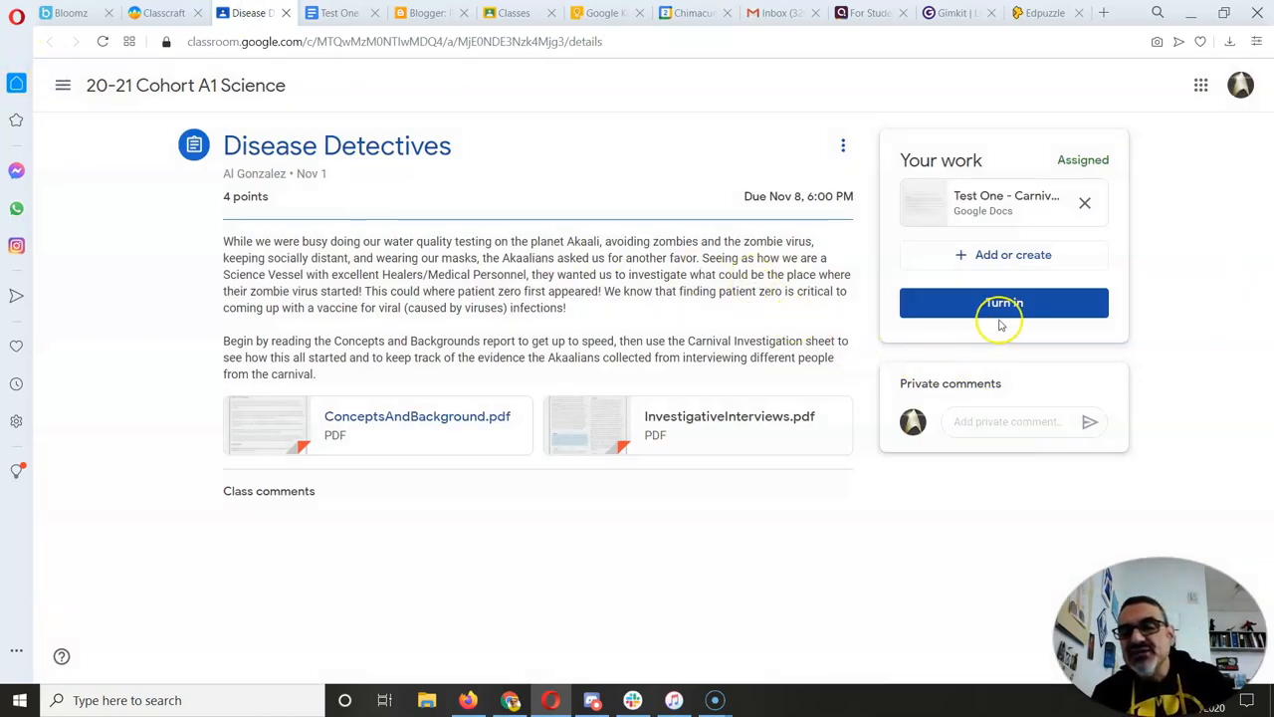